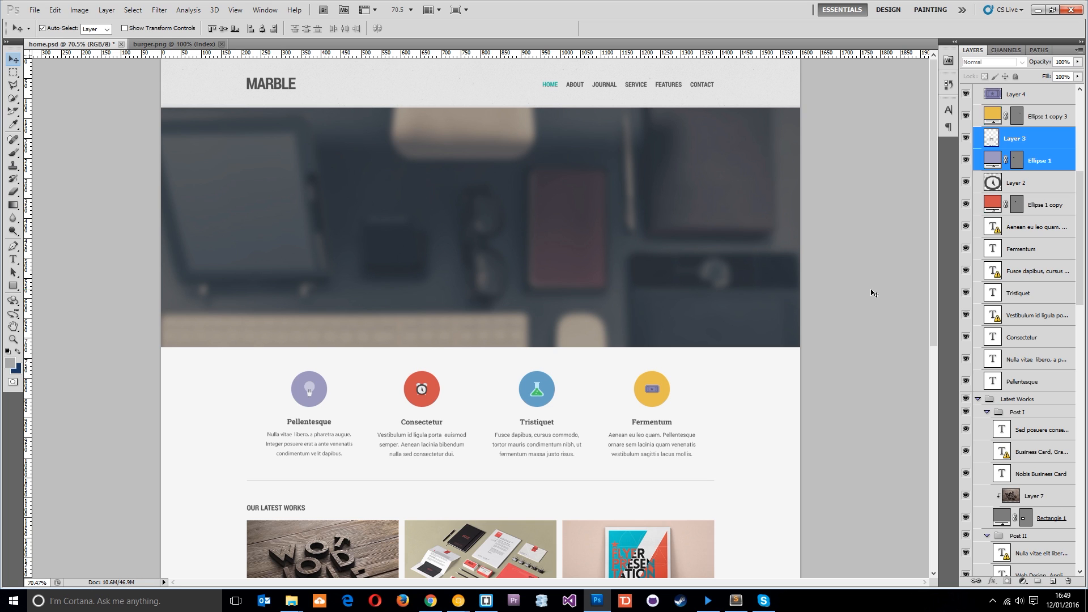
# Start a new document and enter a width of 480 pixels
pyautogui.click(34, 9)
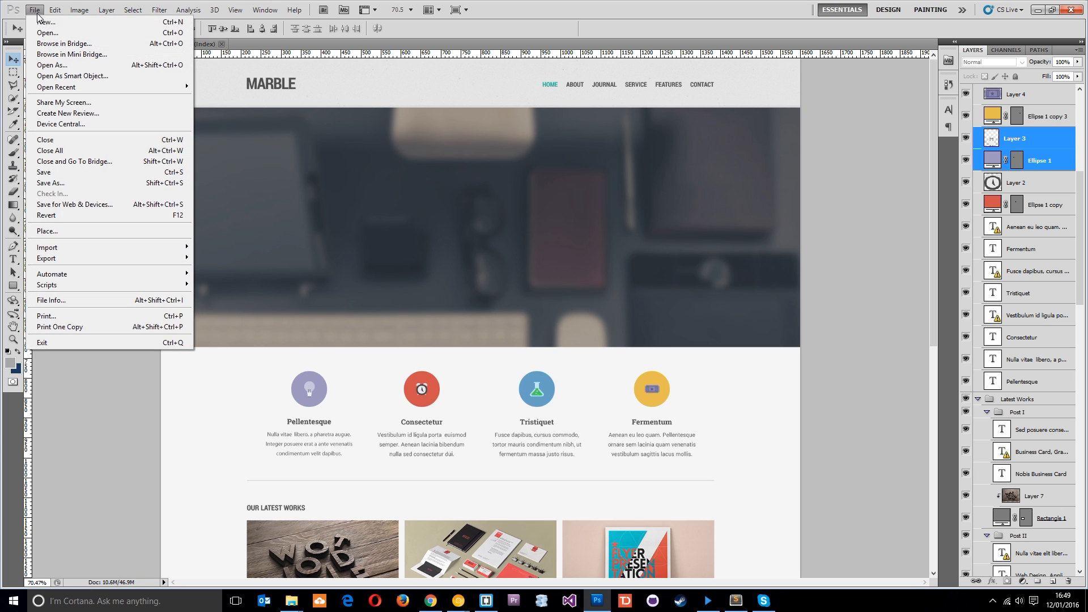
pyautogui.click(45, 21)
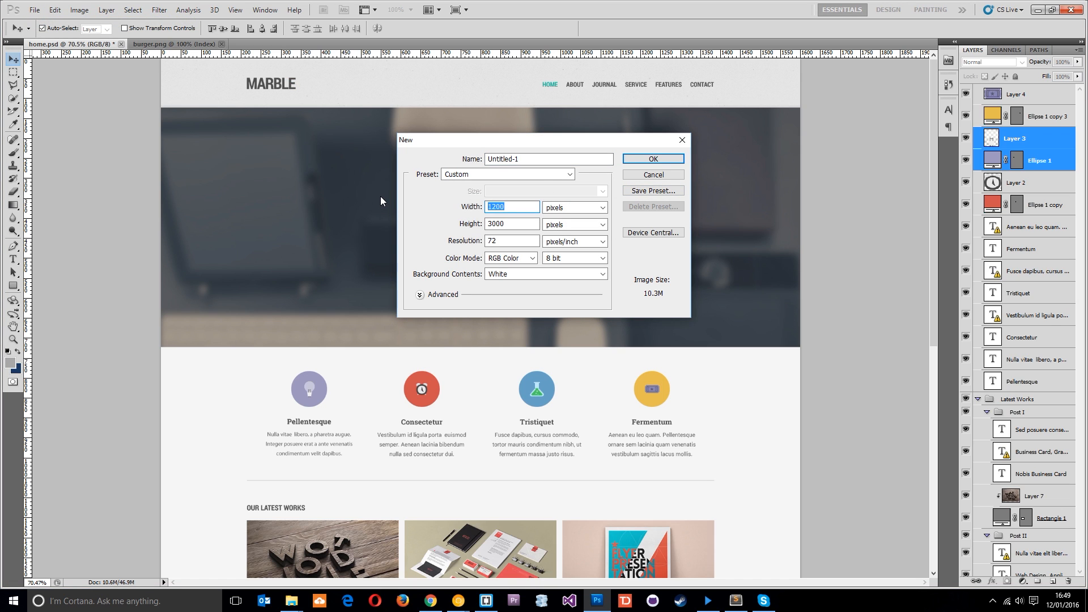
pyautogui.write('480')
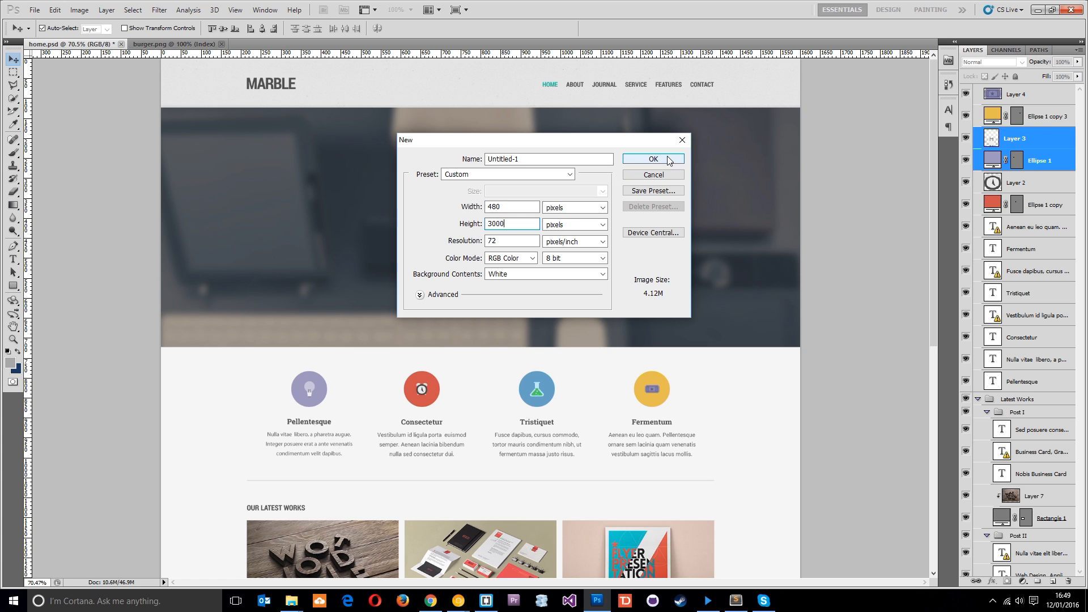
# Create the 480 px document, arrange it 2 Up beside home.psd and zoom in on it
pyautogui.click(650, 158)
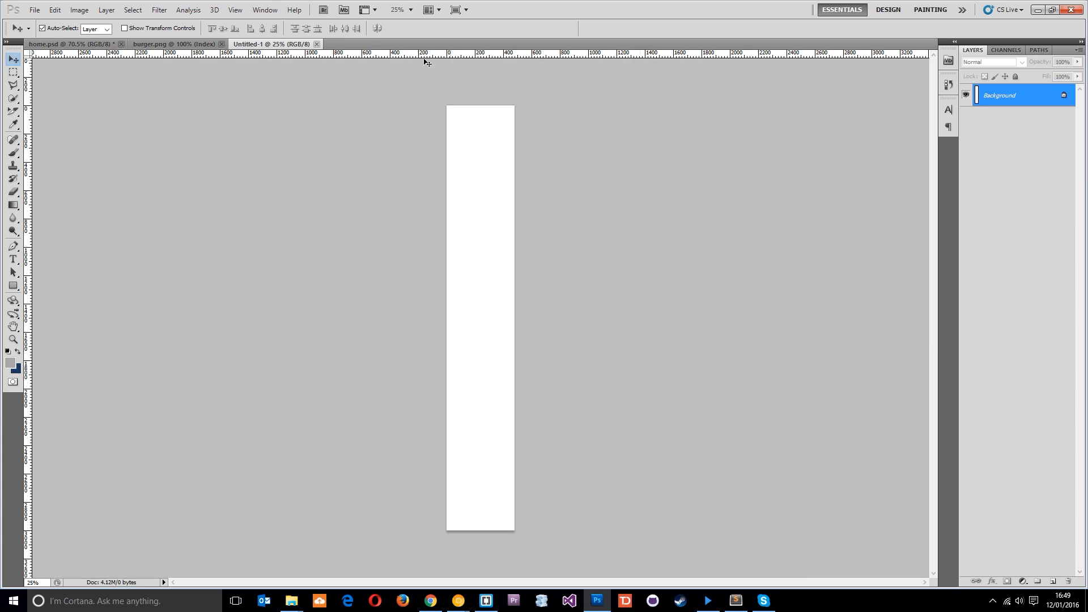
pyautogui.moveTo(491, 113)
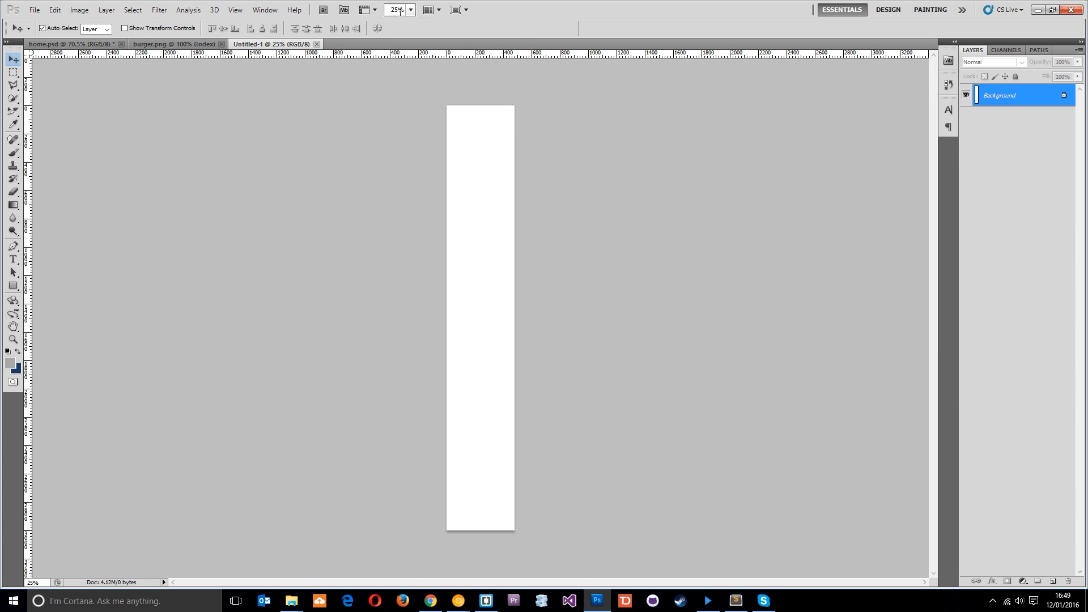
pyautogui.click(427, 9)
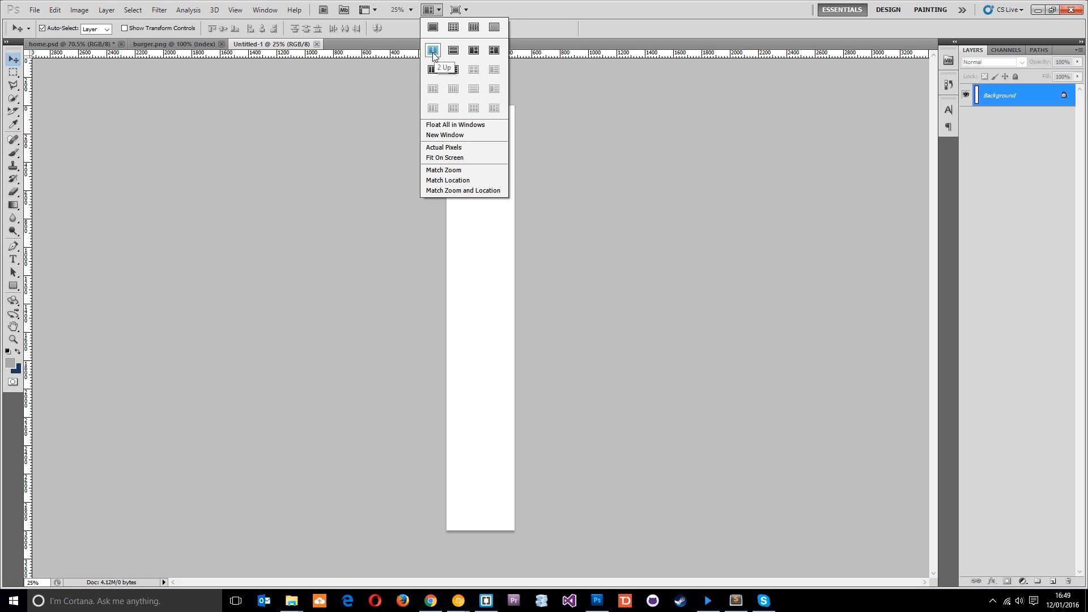
pyautogui.click(441, 50)
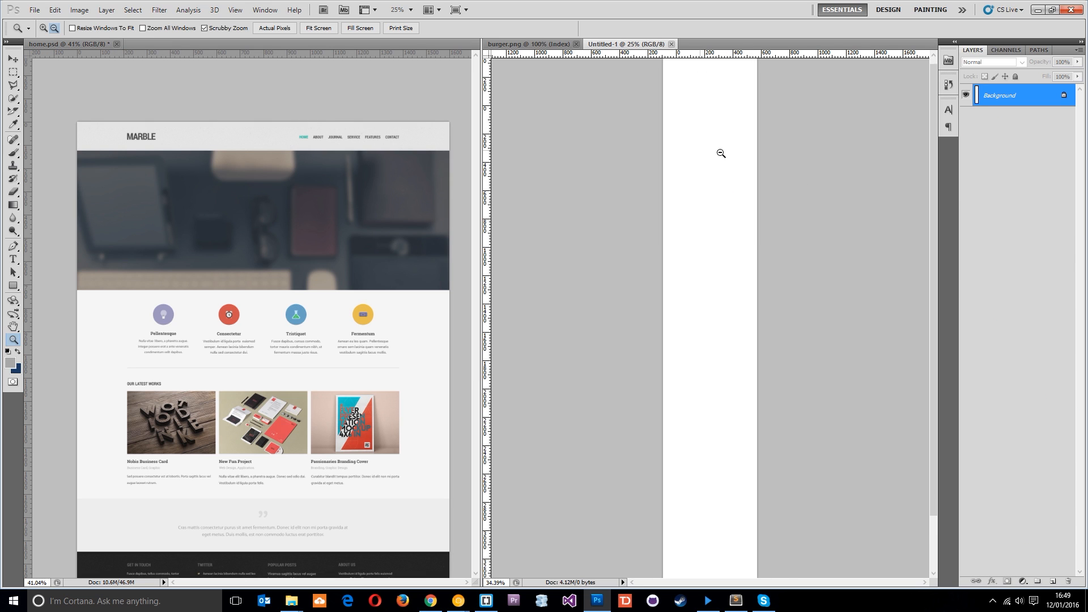
pyautogui.click(720, 153)
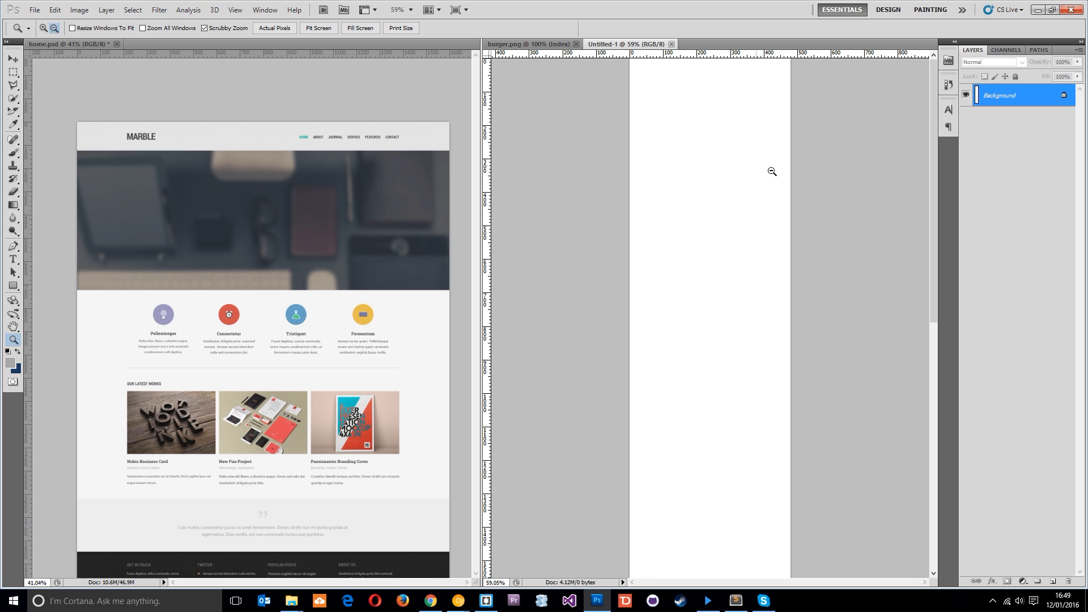
pyautogui.moveTo(95, 146)
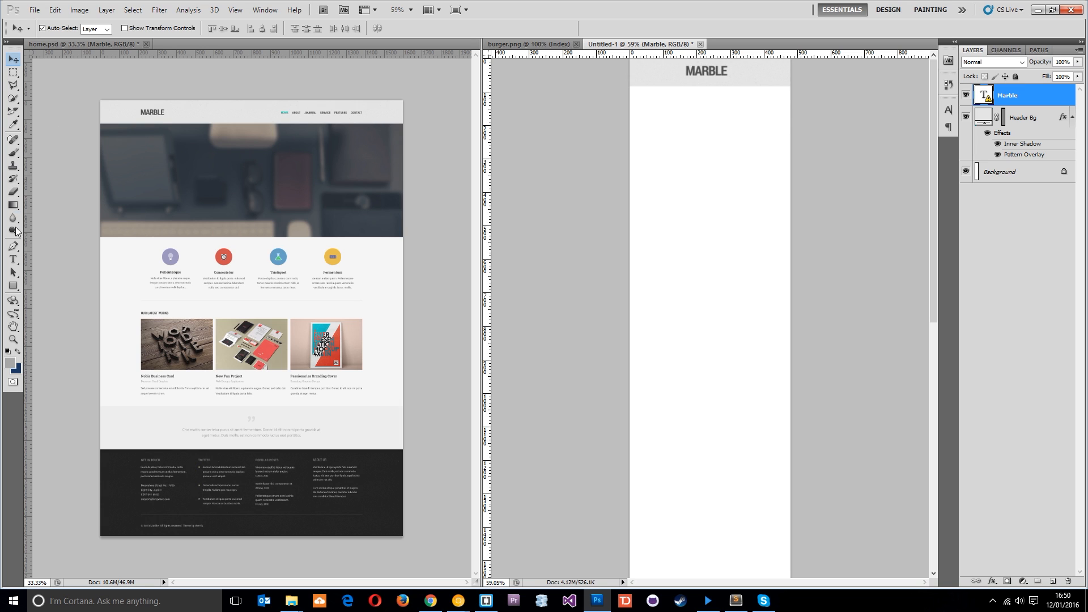
# Draw a full-width dark grey #585858 rectangle bar beneath the header
pyautogui.click(13, 286)
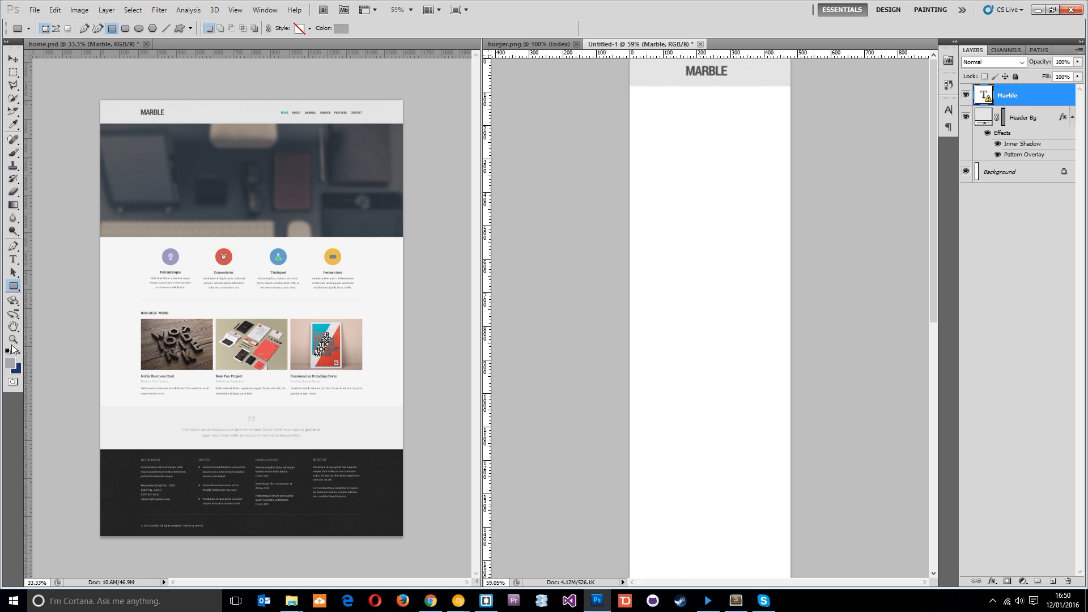
pyautogui.click(9, 364)
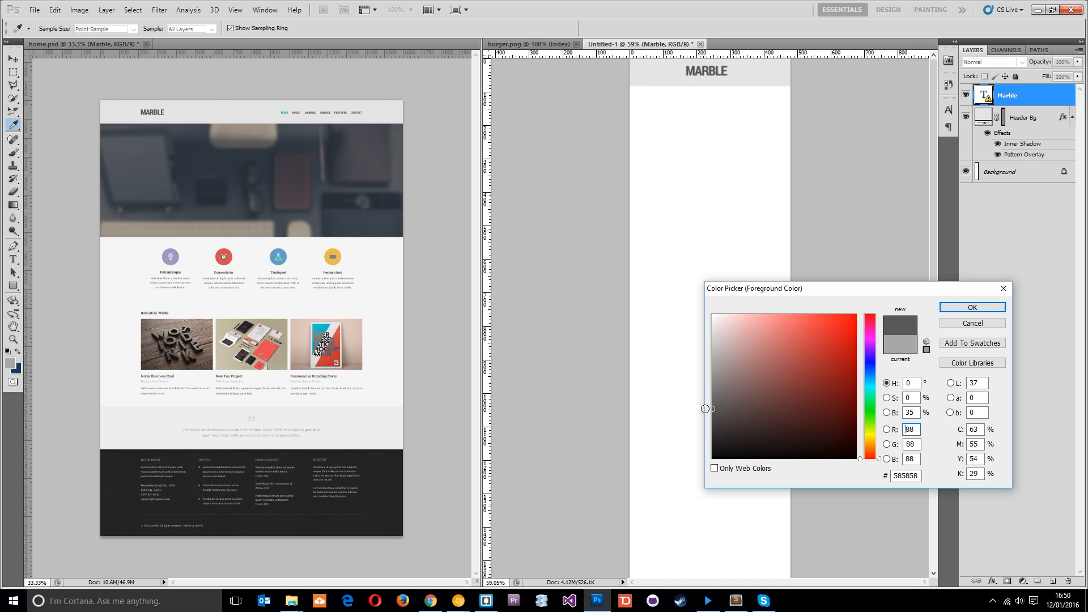
pyautogui.click(972, 307)
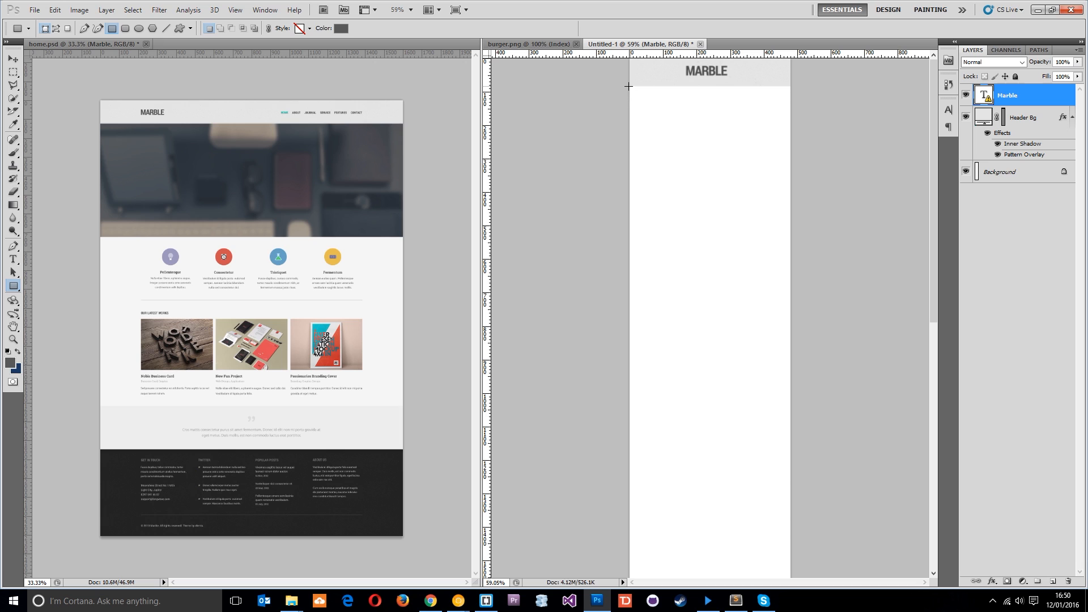
pyautogui.moveTo(628, 86); pyautogui.dragTo(795, 106)
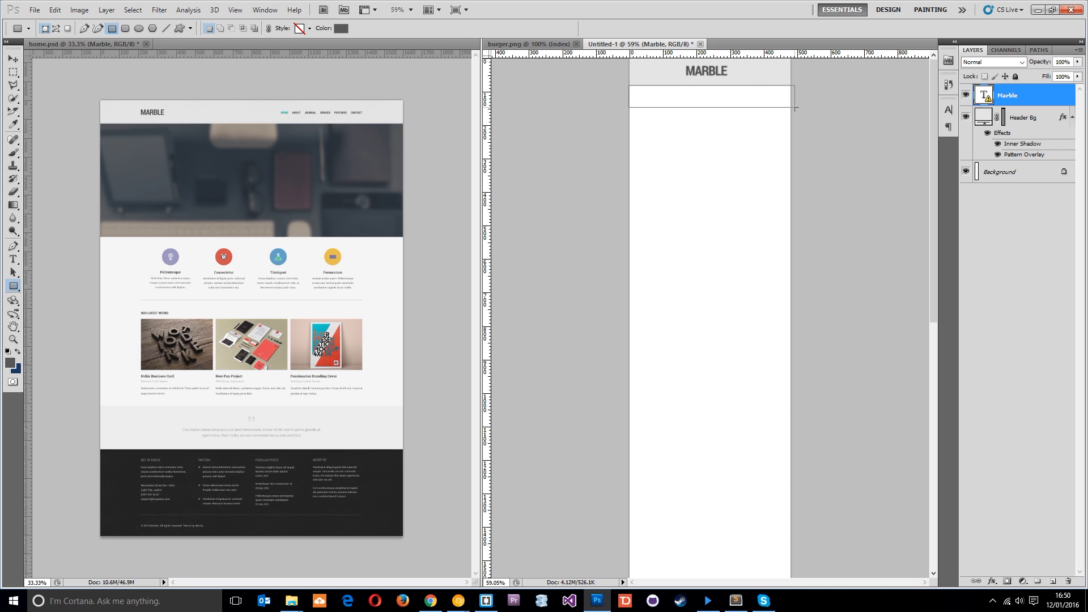
pyautogui.moveTo(627, 88); pyautogui.dragTo(795, 105)
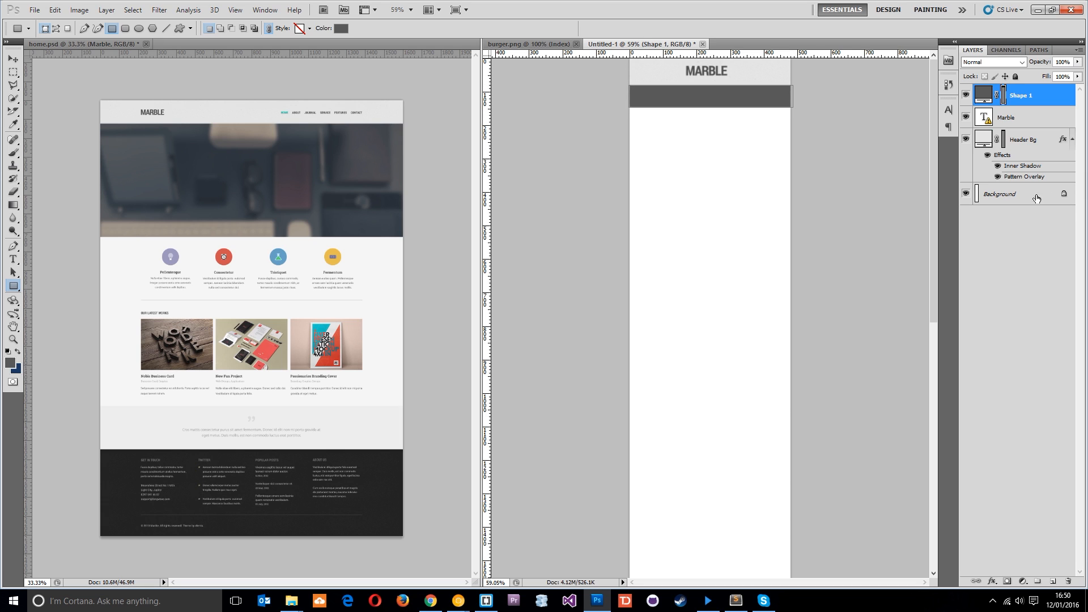
# Paste the desk banner photo above the Background layer and move it under the header
pyautogui.click(1000, 194)
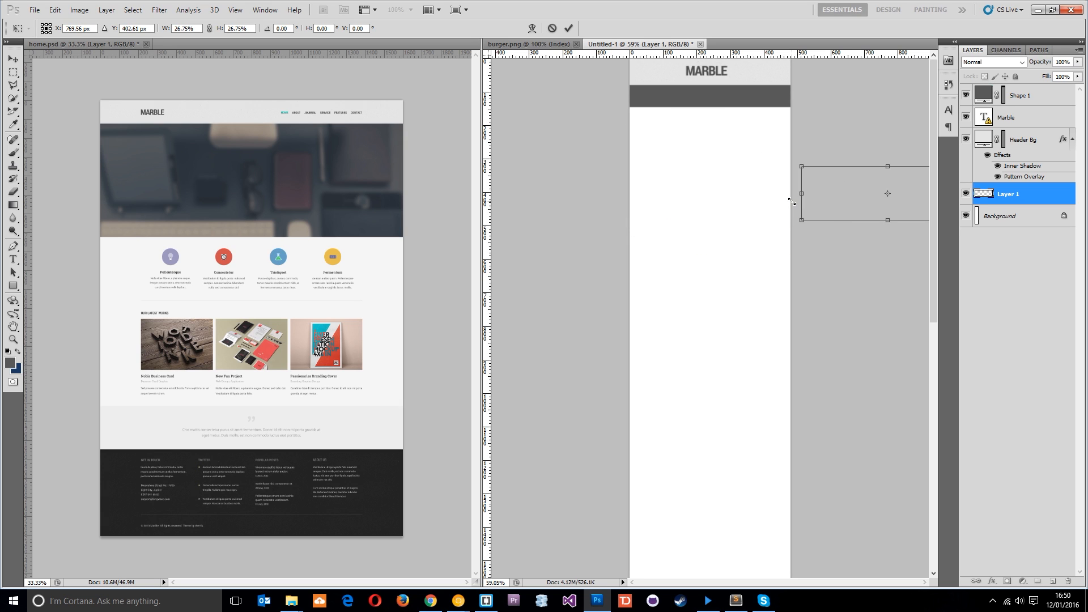
pyautogui.moveTo(888, 193); pyautogui.dragTo(706, 134)
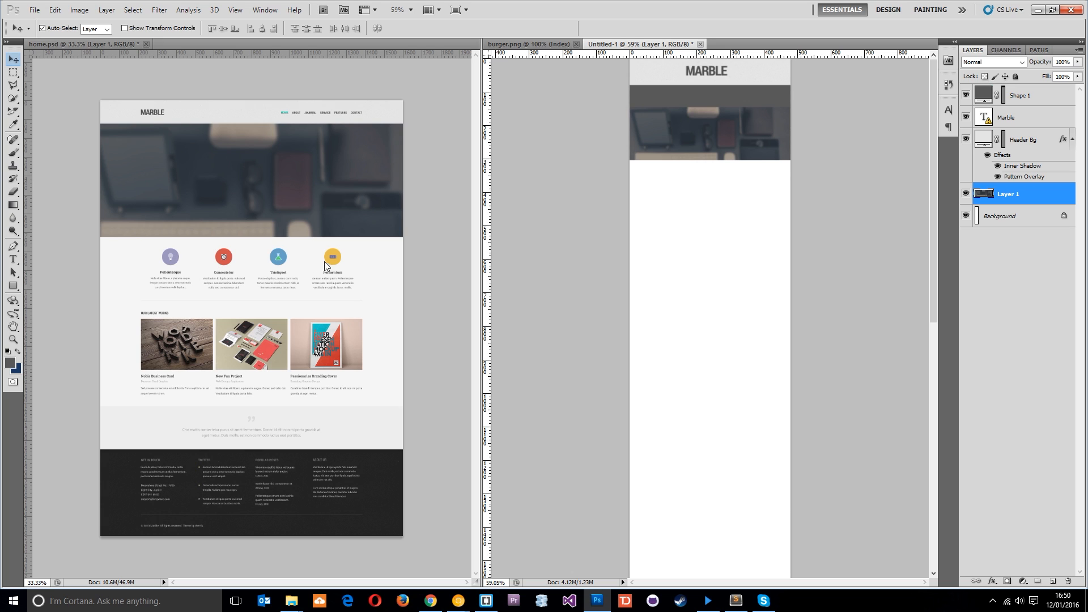
pyautogui.moveTo(288, 244)
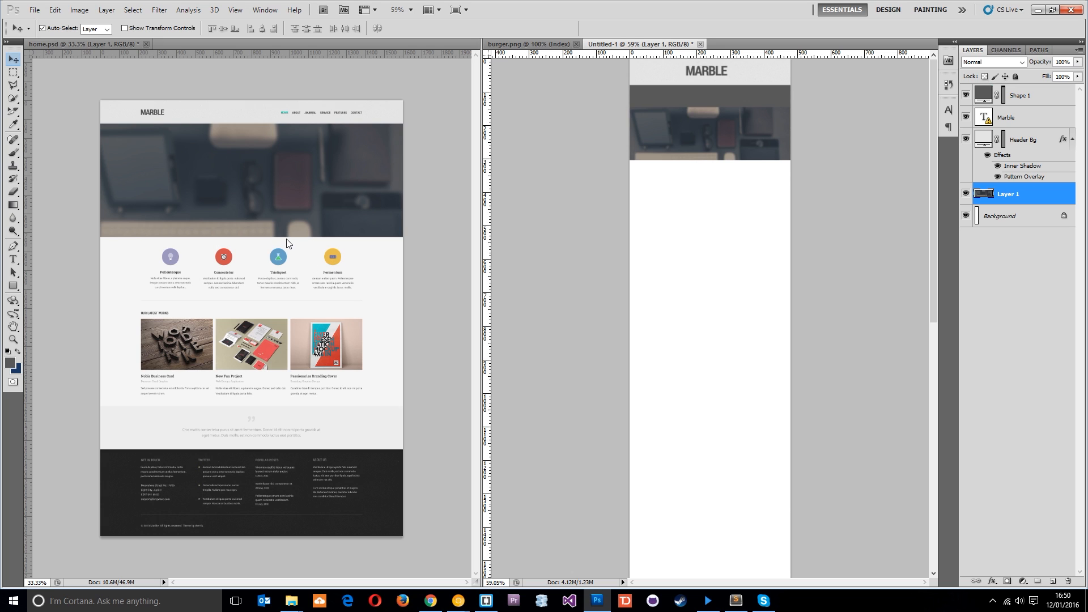
pyautogui.moveTo(178, 262)
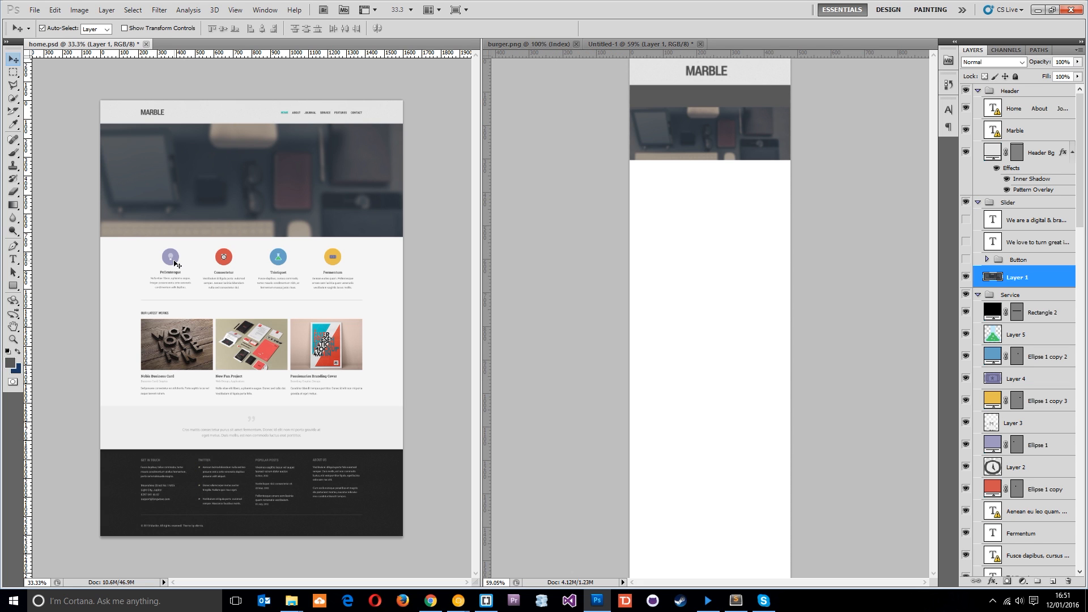
# Select the lightbulb icon, Pellentesque heading and text, and move them as a block under the banner
pyautogui.click(1040, 445)
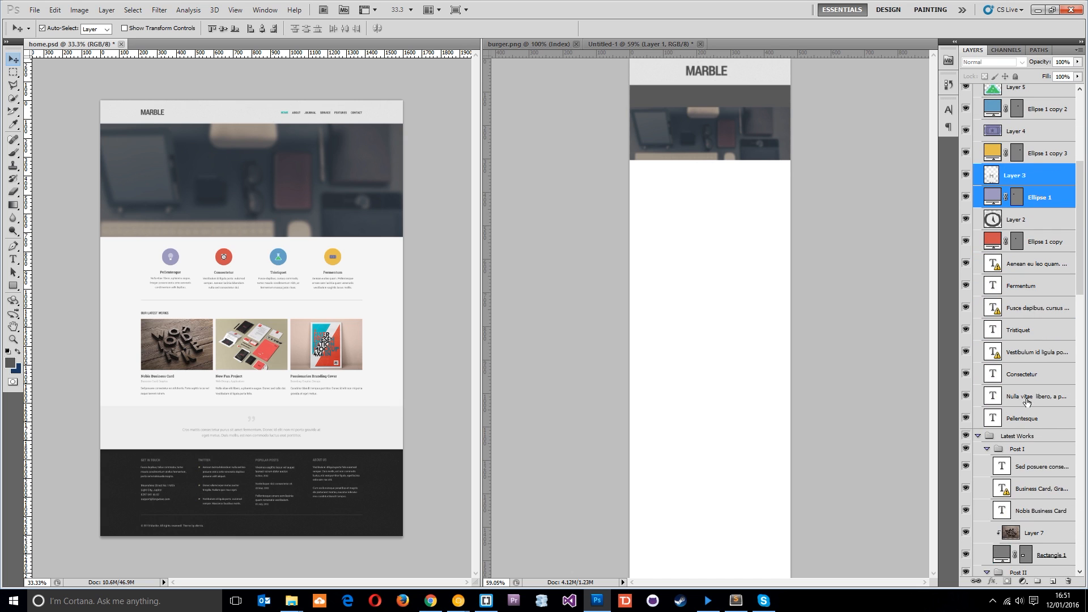
pyautogui.click(1022, 418)
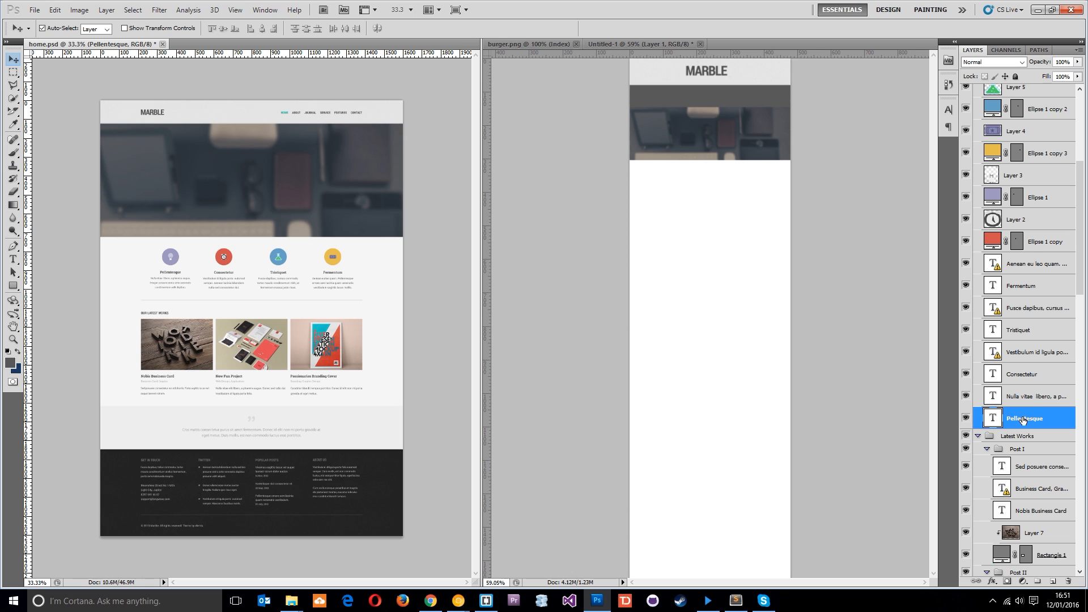
pyautogui.click(1034, 396)
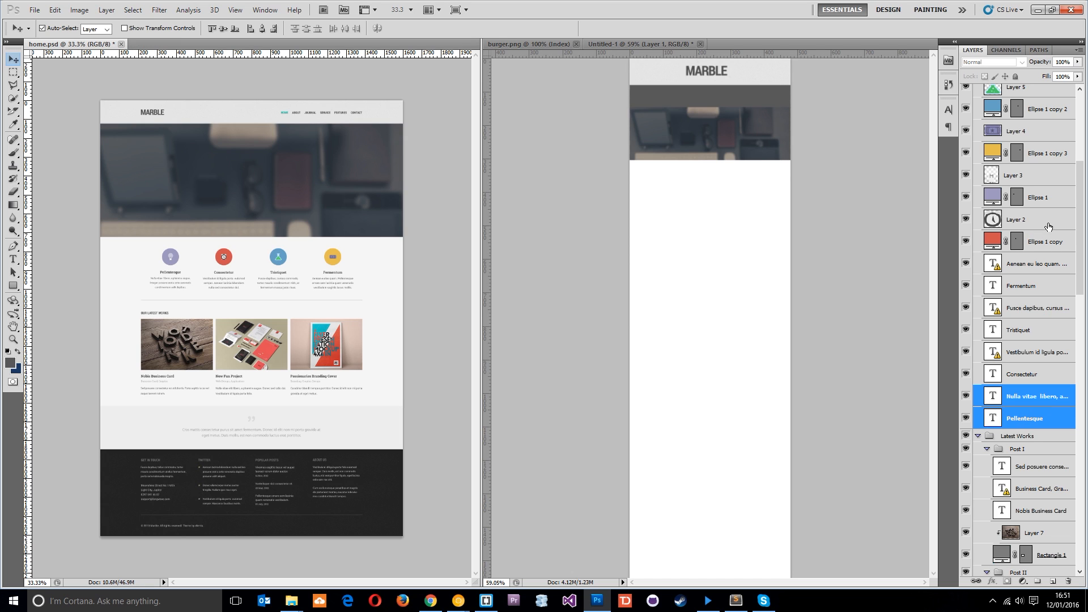
pyautogui.click(1016, 218)
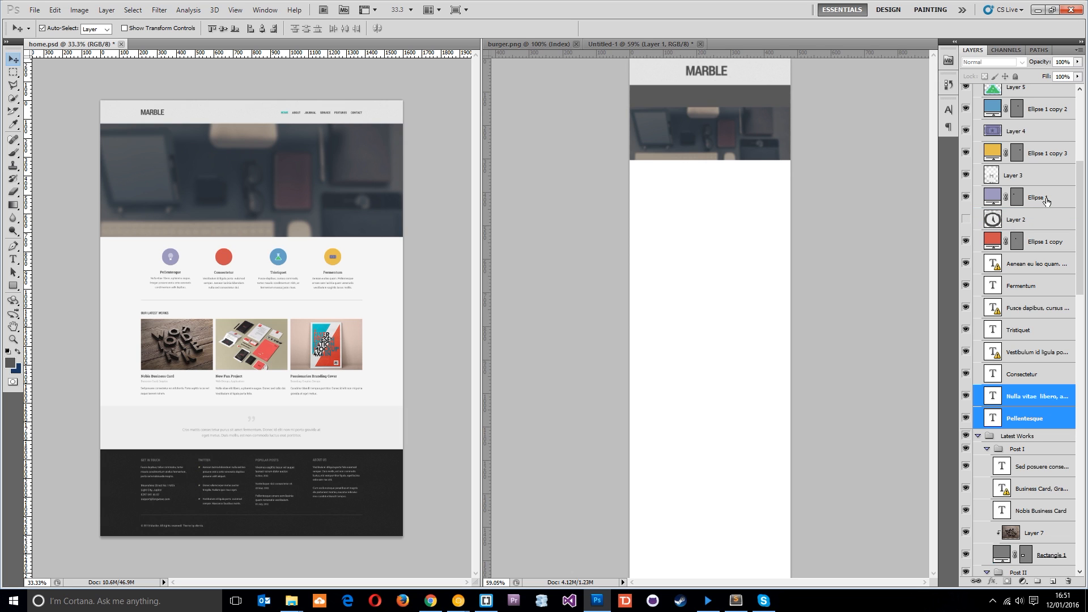
pyautogui.click(1034, 197)
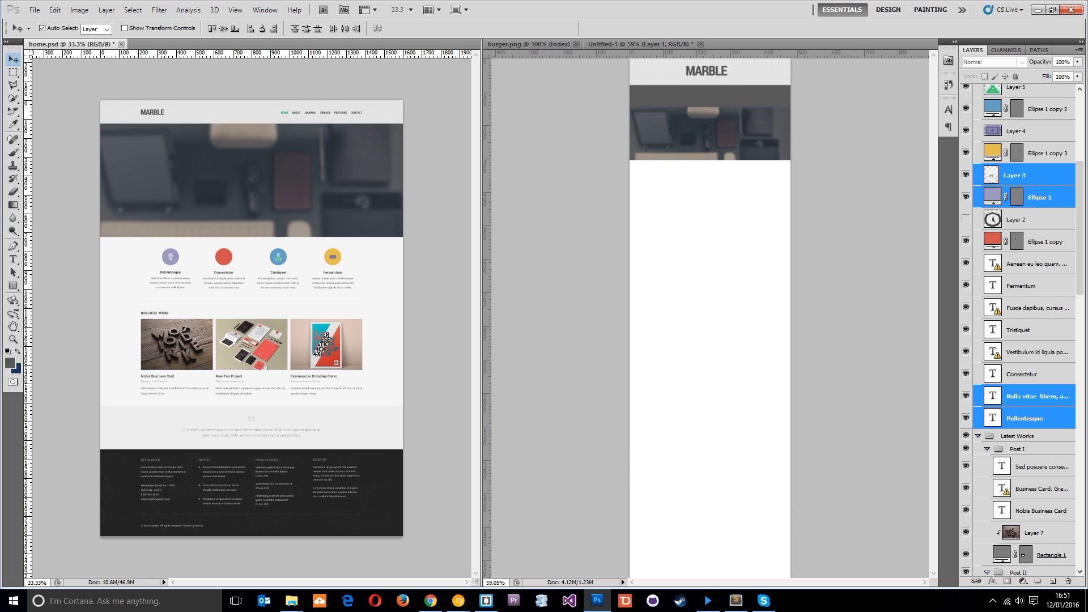
pyautogui.moveTo(176, 264)
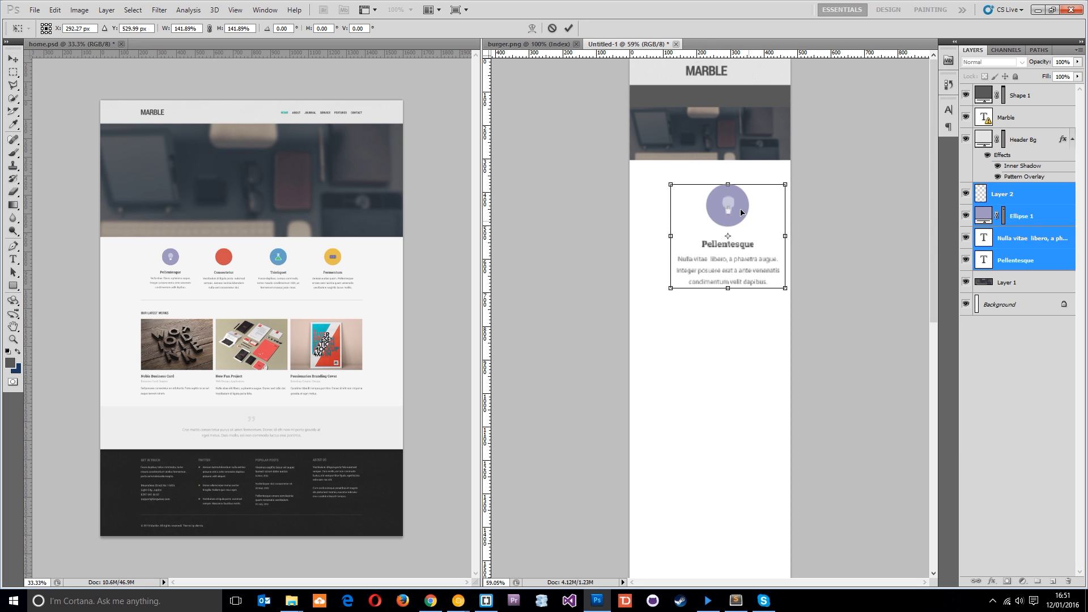
pyautogui.moveTo(728, 212); pyautogui.dragTo(709, 202)
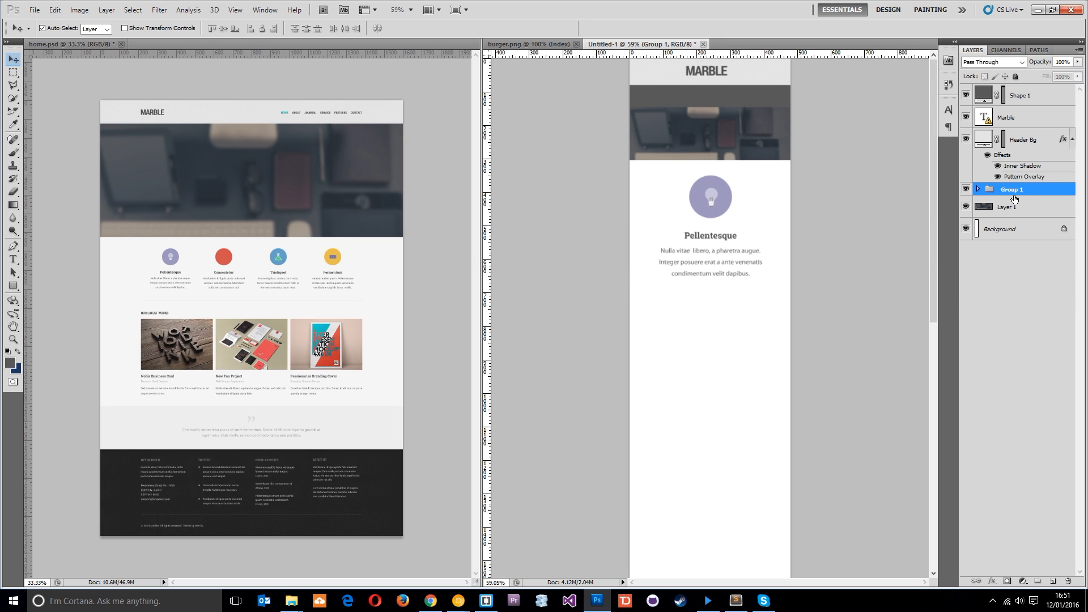
# Rename the service block group 'pos' and duplicate it once as pos copy
pyautogui.doubleClick(1012, 189)
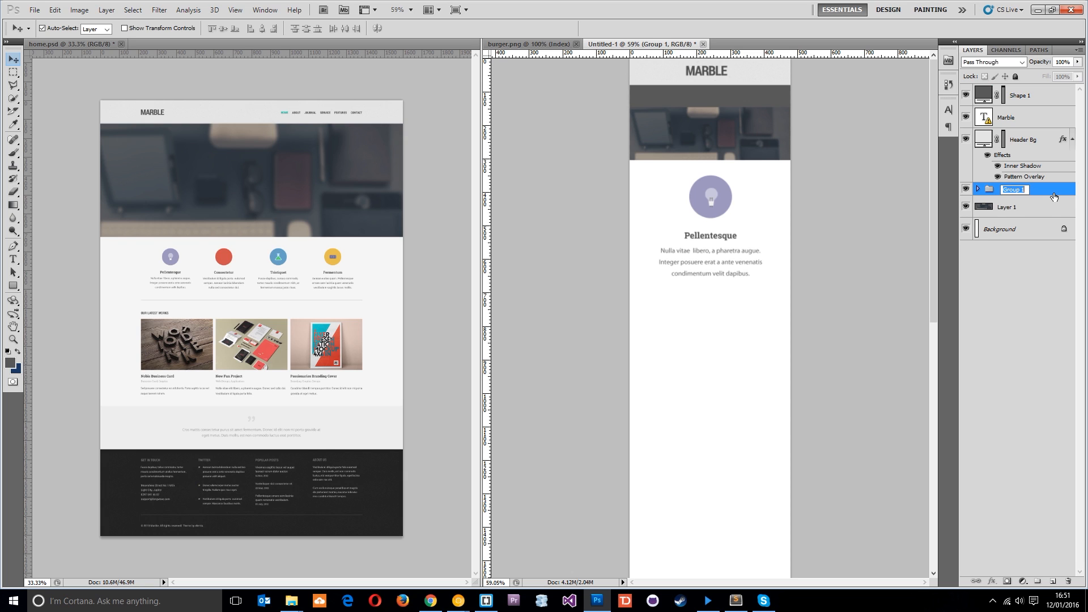
pyautogui.write('po')
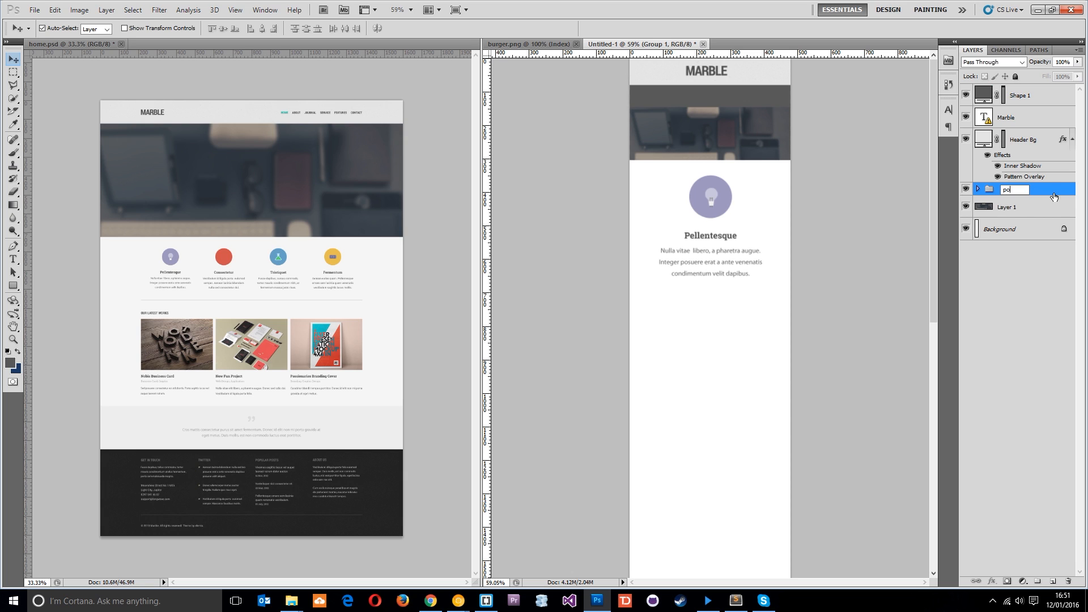
pyautogui.rightClick(1013, 189)
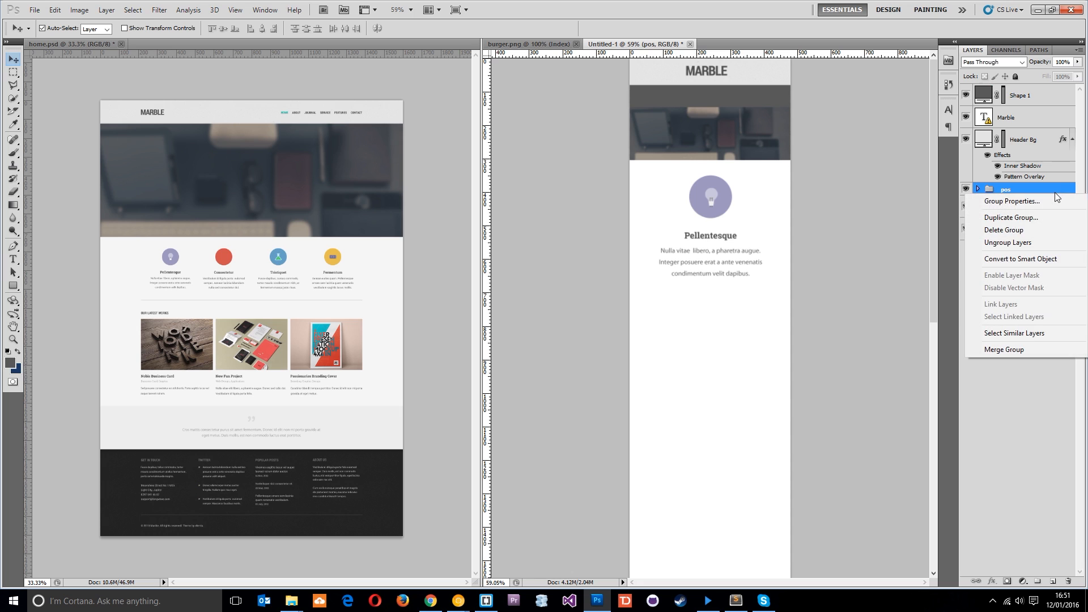
pyautogui.moveTo(1041, 253)
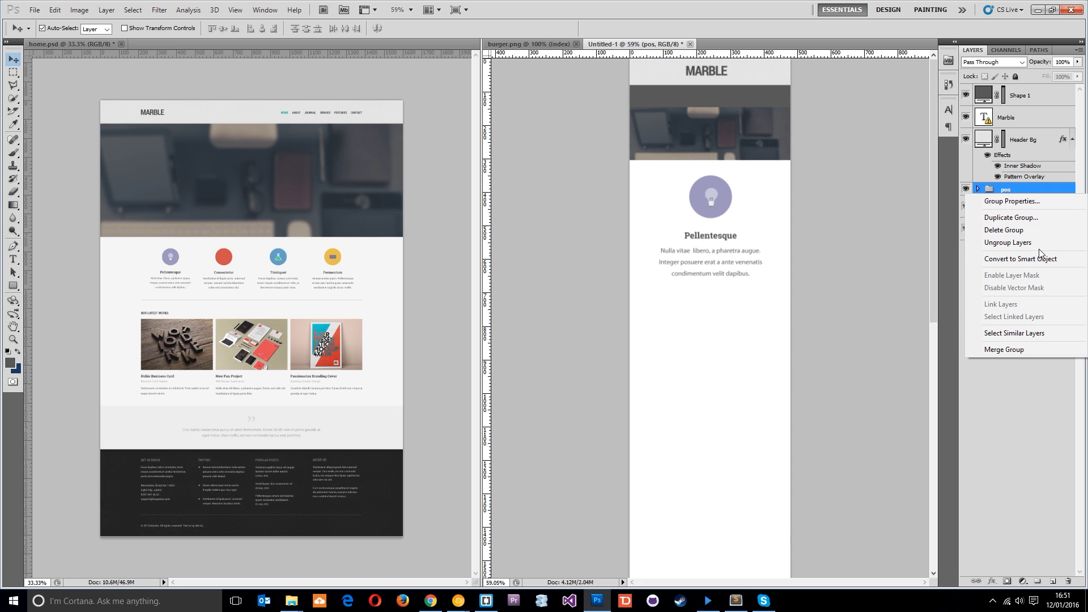
pyautogui.click(1010, 218)
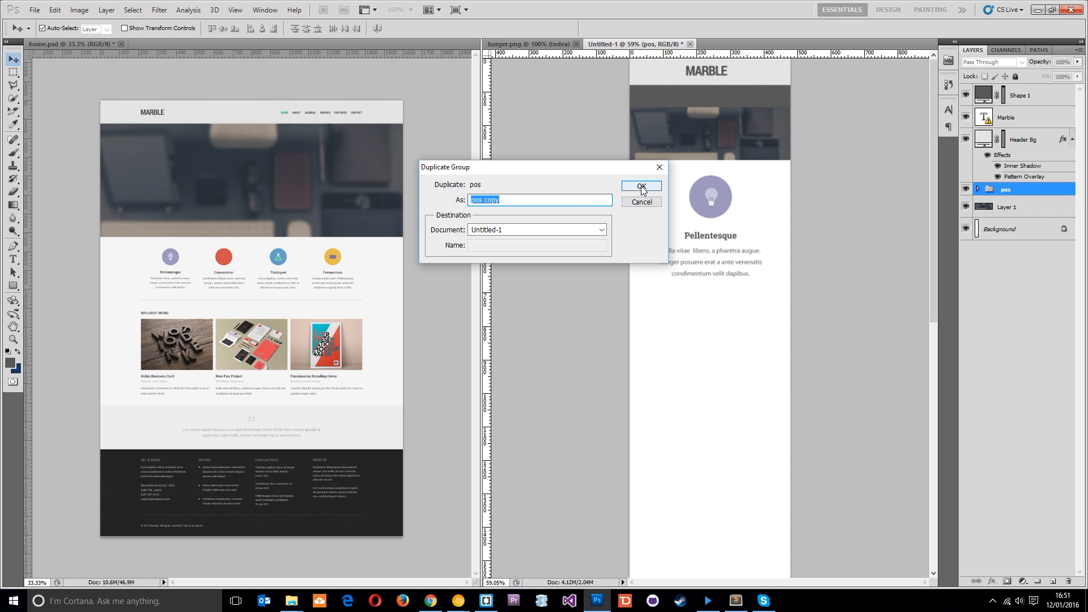
pyautogui.click(639, 185)
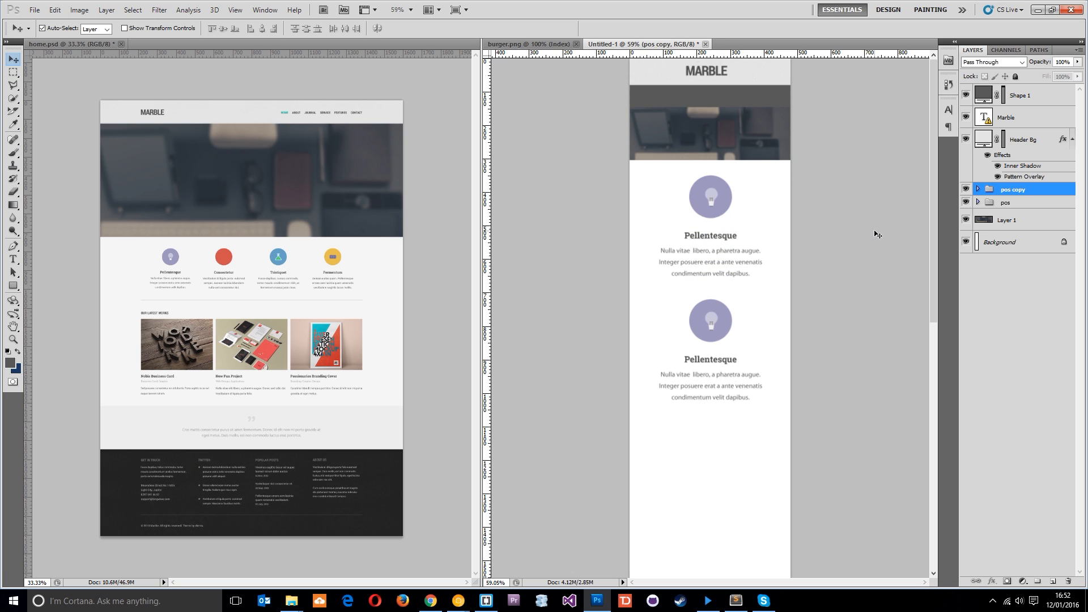
# Duplicate the group twice more to make pos copy 2 and pos copy 3, stacking four service blocks
pyautogui.rightClick(1013, 189)
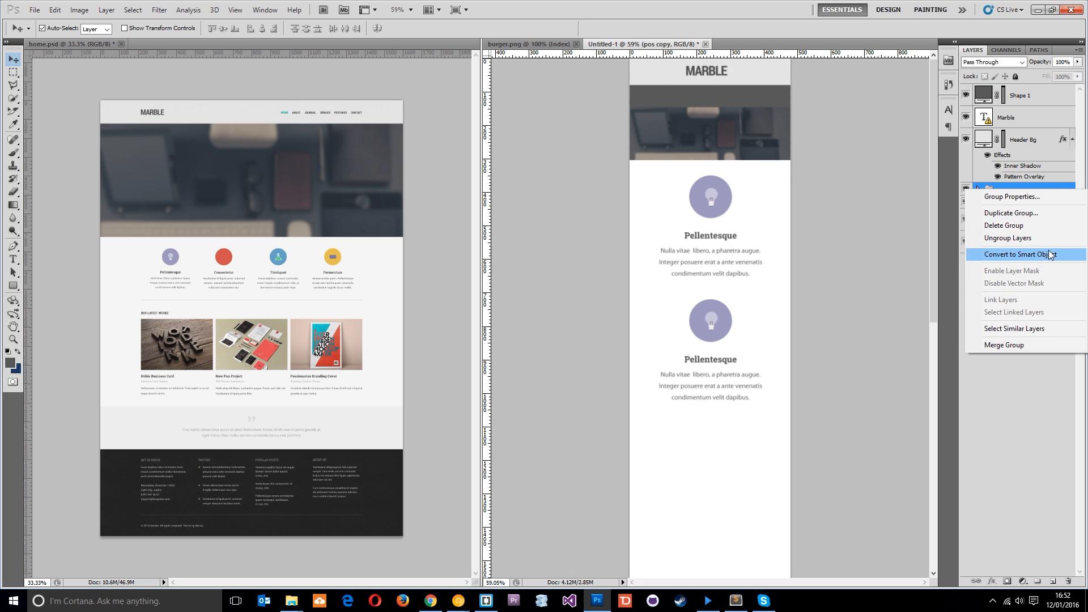
pyautogui.click(1010, 212)
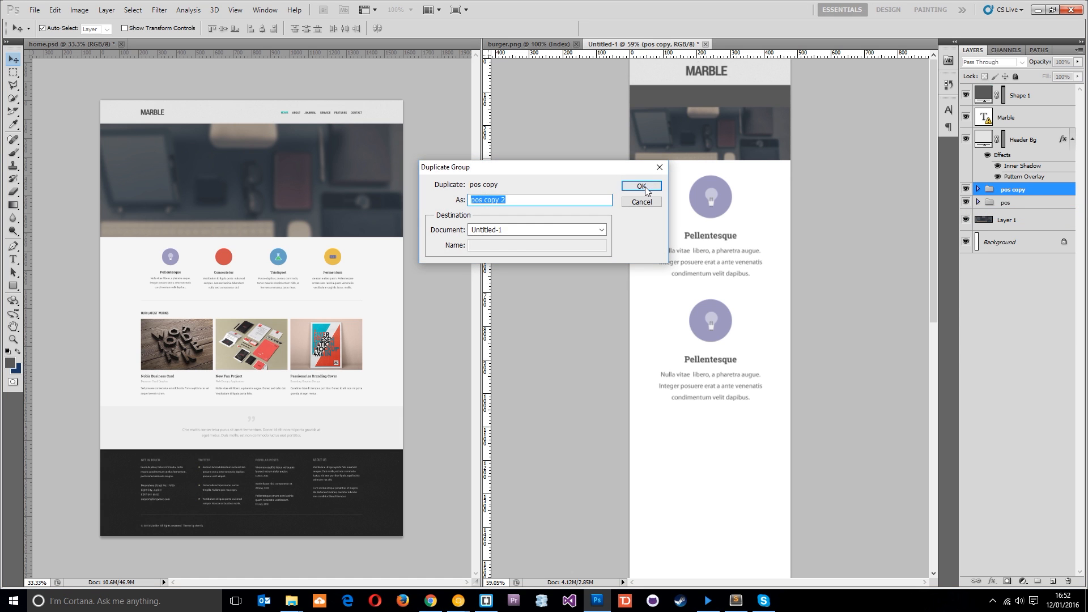
pyautogui.click(640, 185)
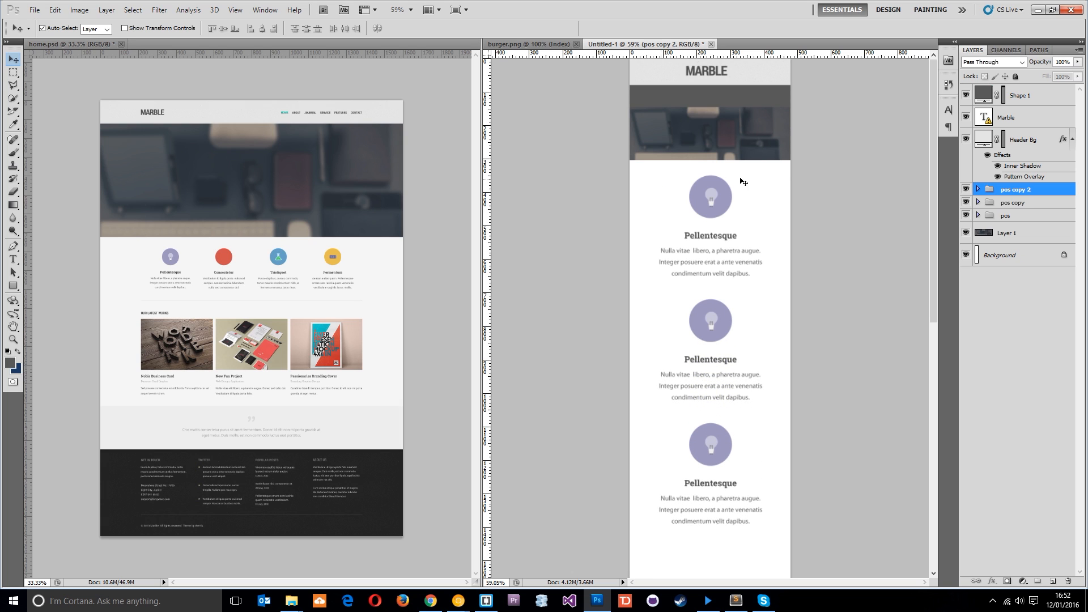
pyautogui.rightClick(1016, 189)
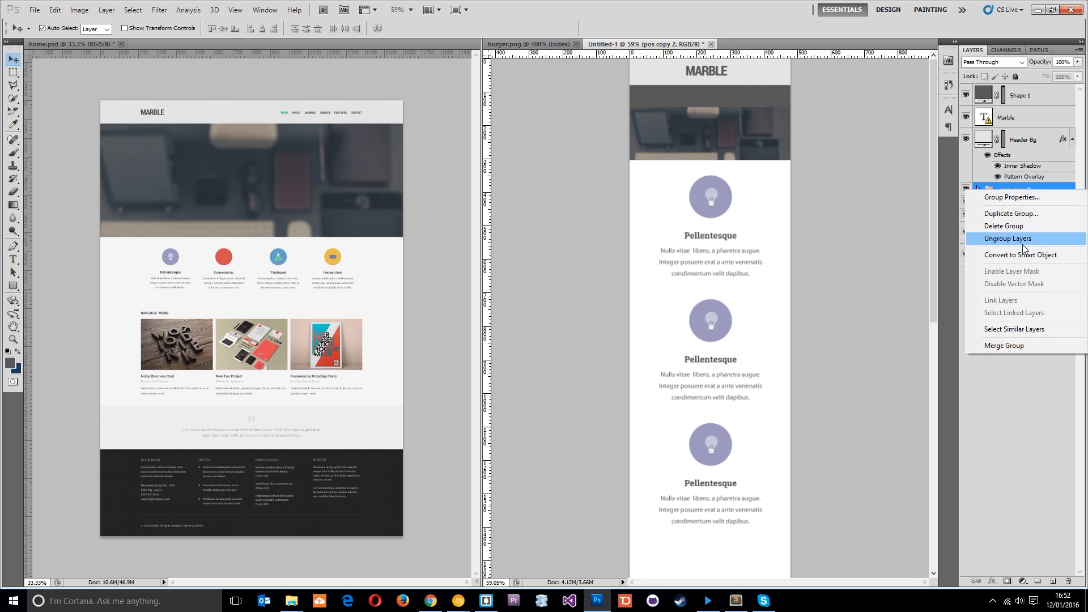
pyautogui.click(1010, 213)
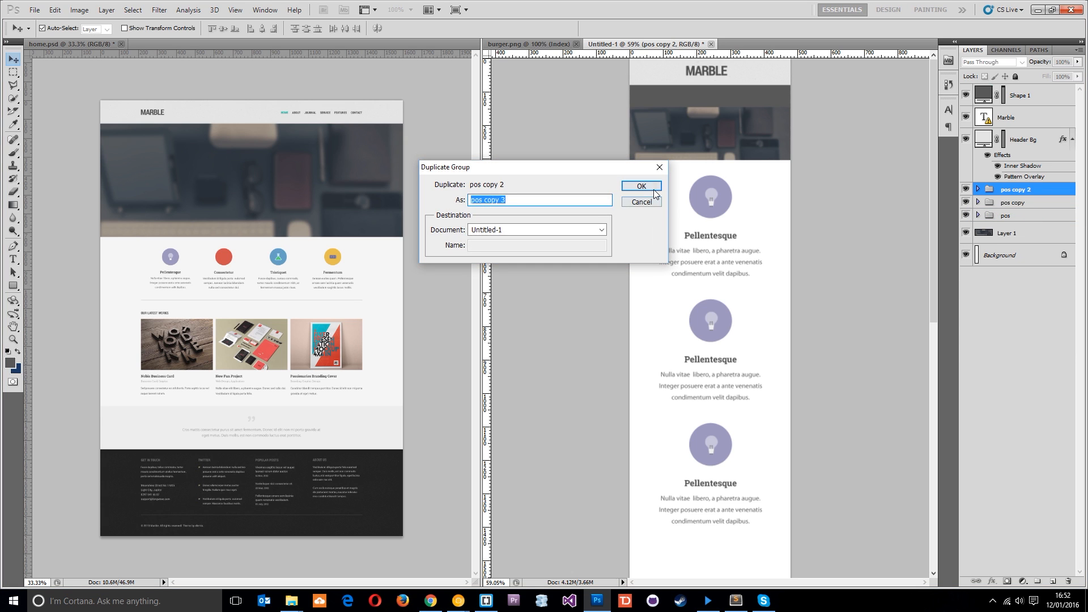
pyautogui.click(640, 184)
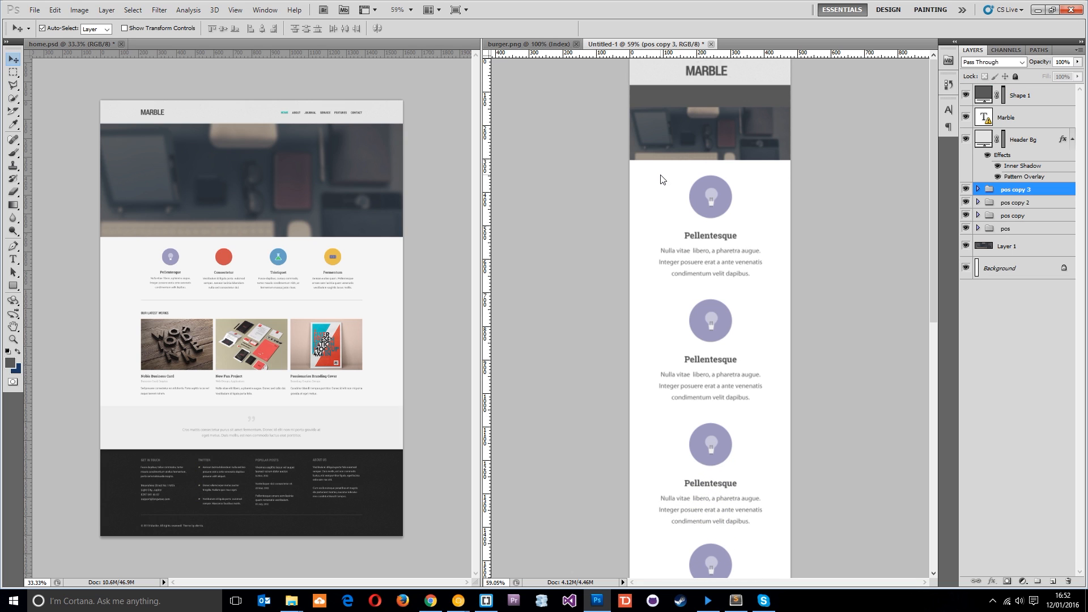
pyautogui.scroll(-3)
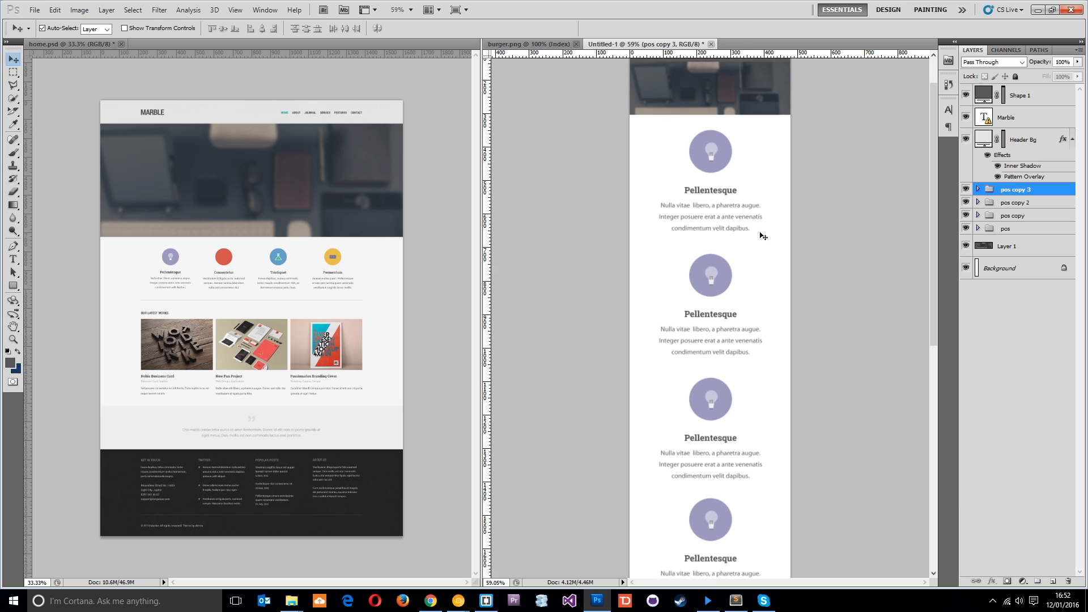
pyautogui.scroll(-3)
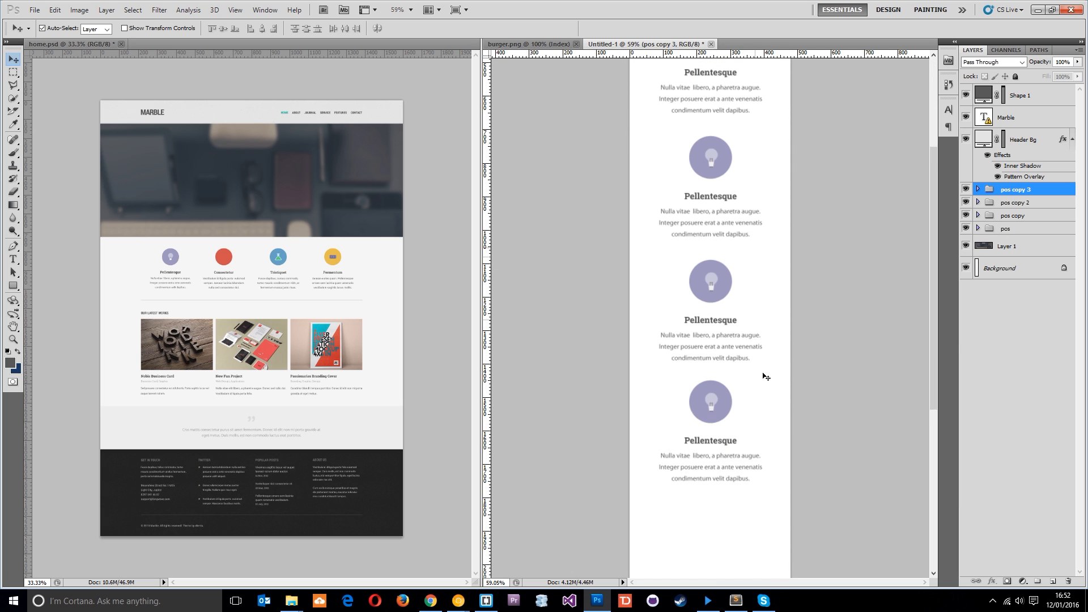
pyautogui.scroll(-3)
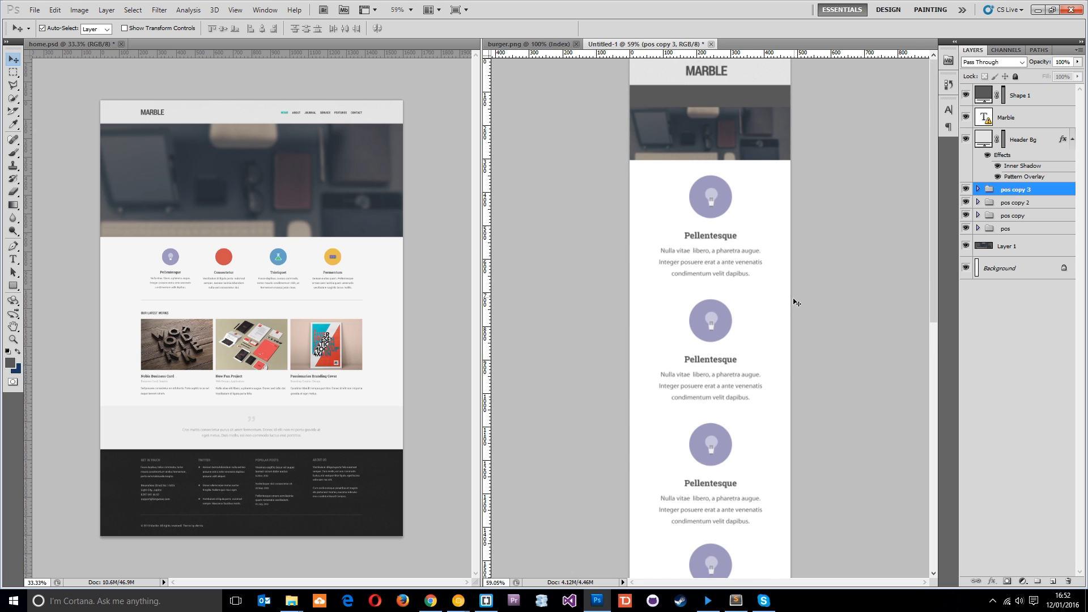
pyautogui.scroll(-3)
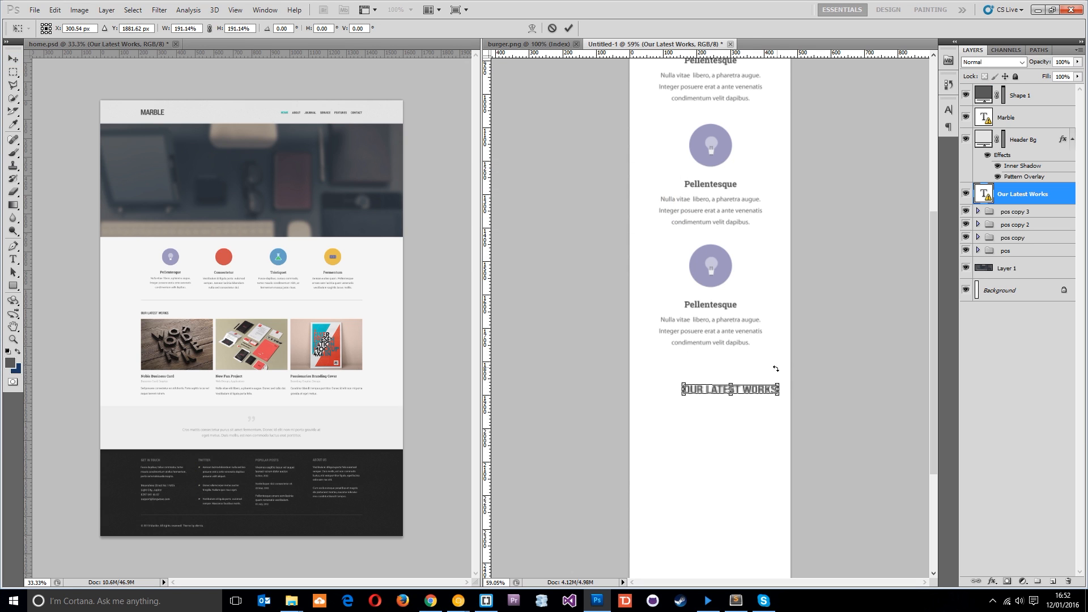
# Commit the OUR LATEST WORKS heading and place the wooden-letters photo with Nobis Business Card title and caption below it
pyautogui.click(569, 27)
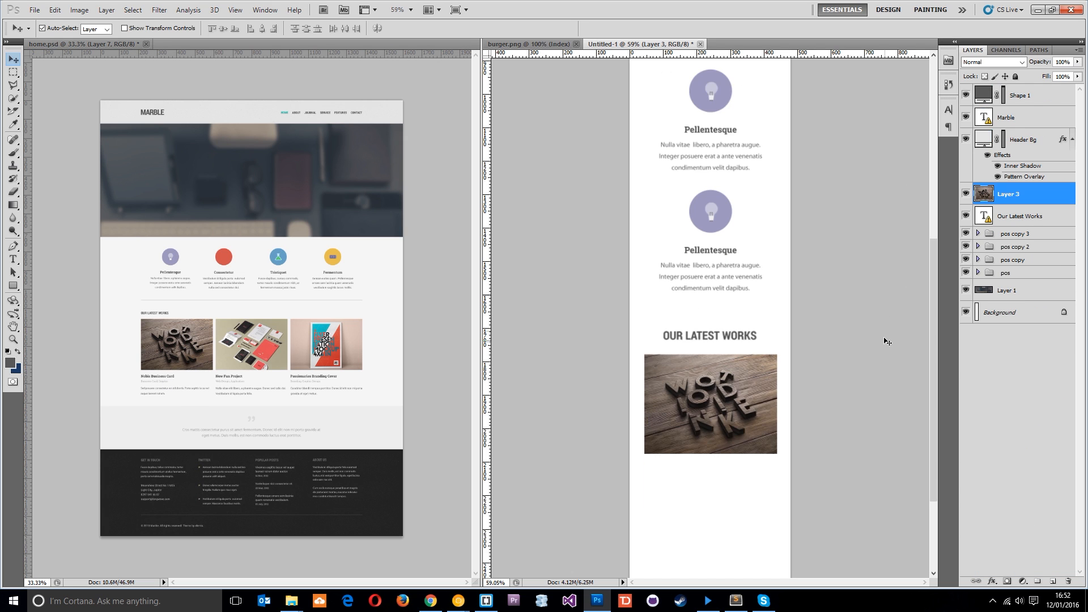
pyautogui.scroll(-3)
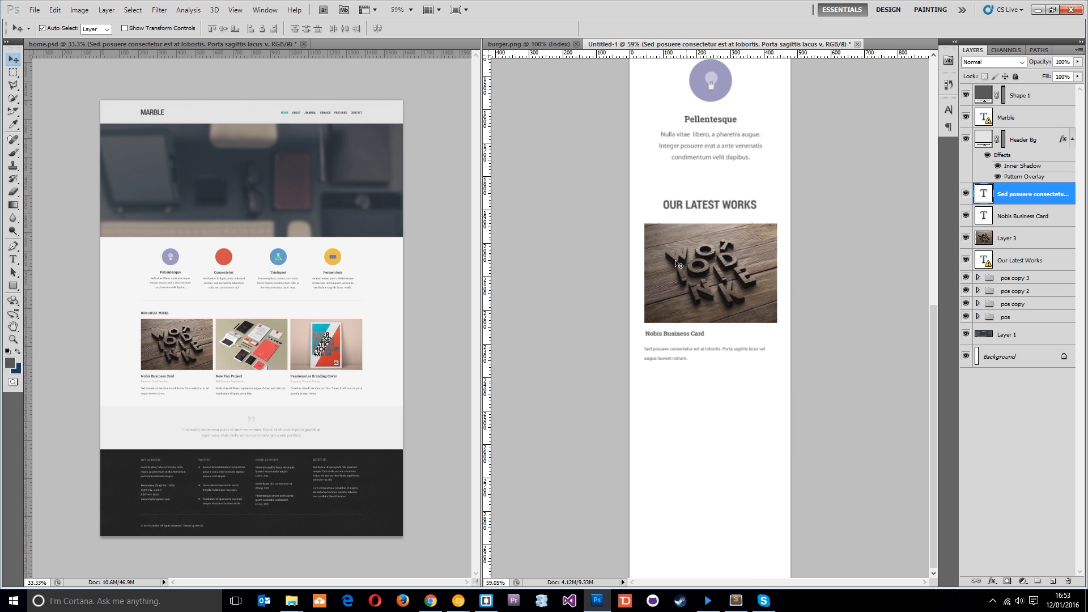
pyautogui.scroll(-3)
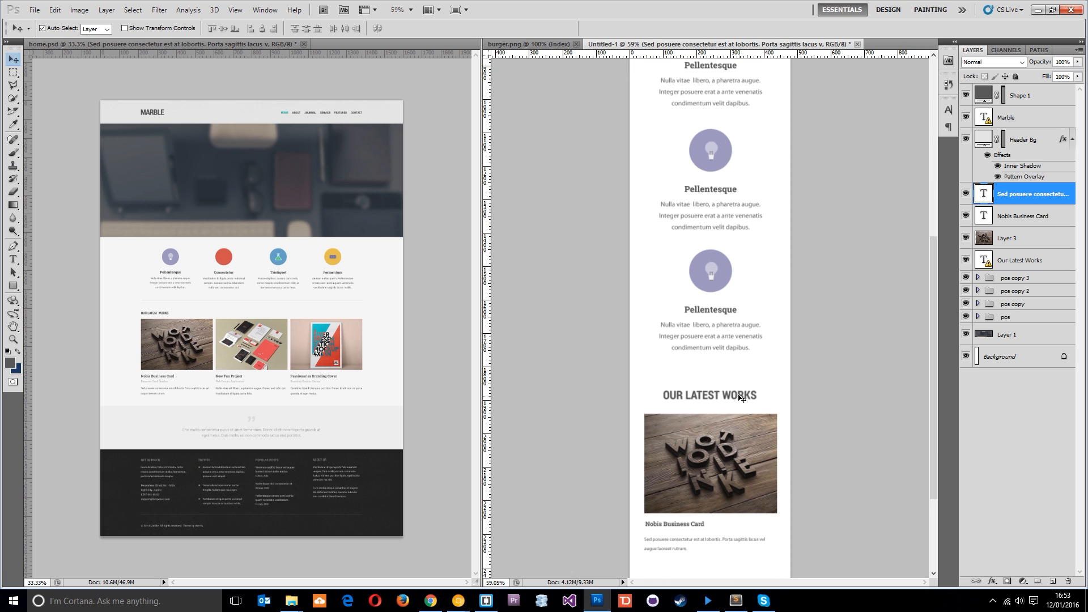
pyautogui.scroll(-3)
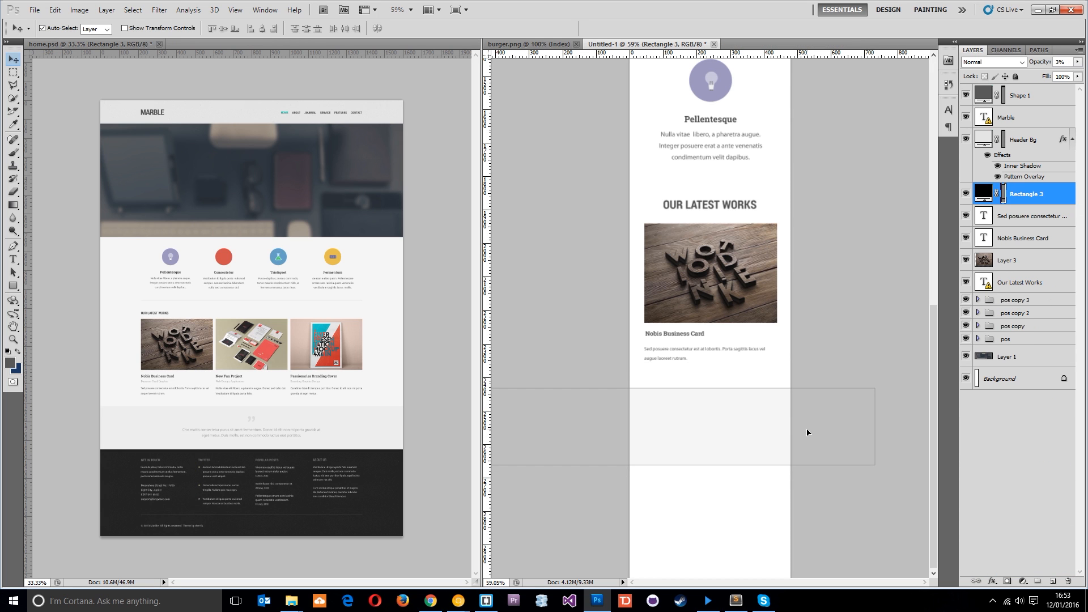
pyautogui.moveTo(491, 419)
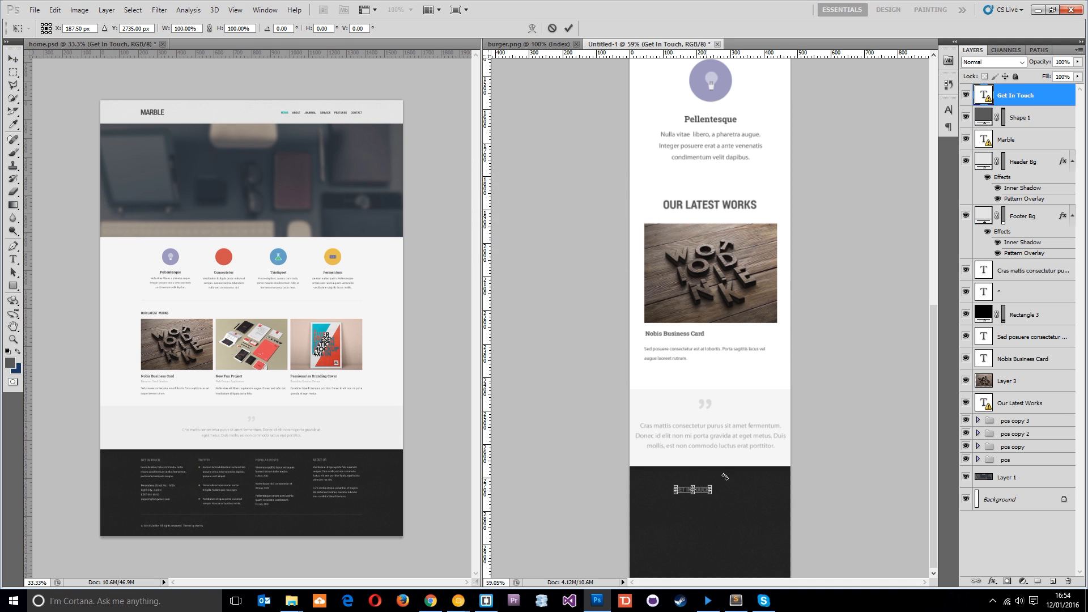
# Scale and move the GET IN TOUCH heading to the top left of the dark footer
pyautogui.moveTo(707, 490); pyautogui.dragTo(750, 483)
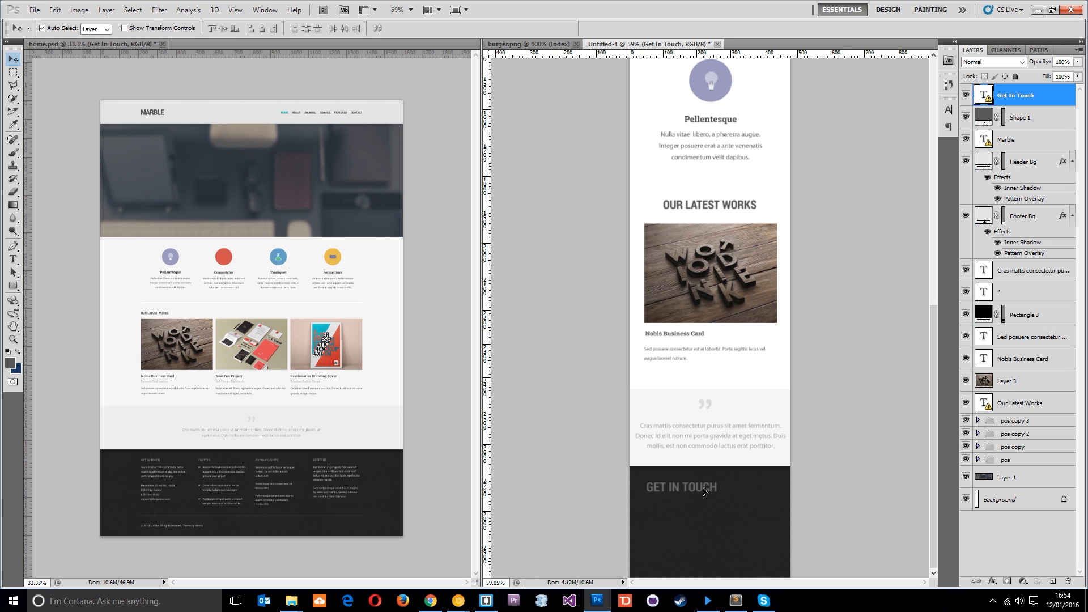
pyautogui.scroll(-3)
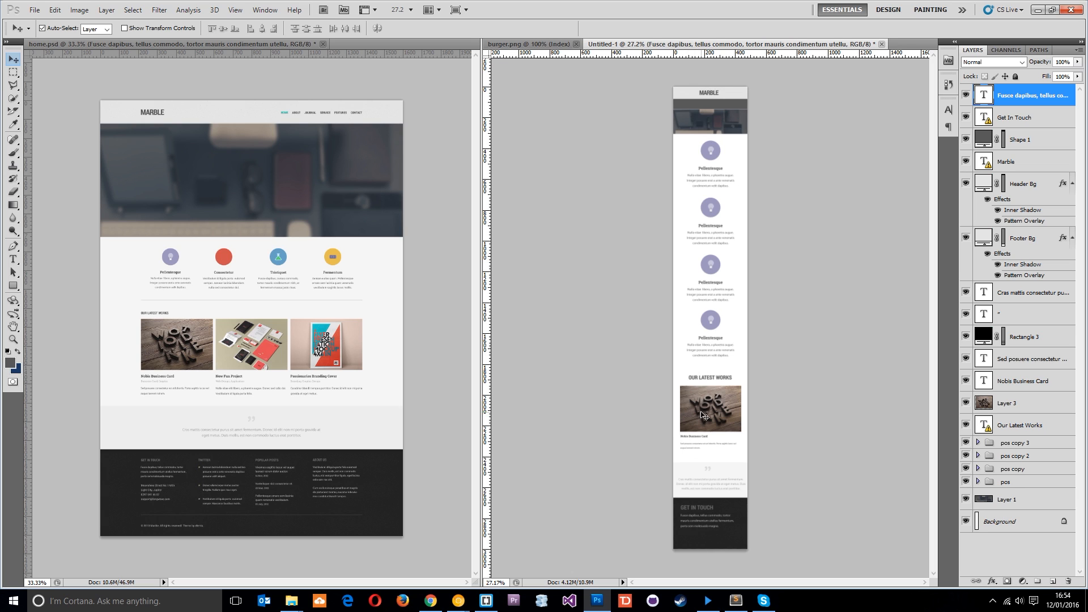
pyautogui.moveTo(692, 312)
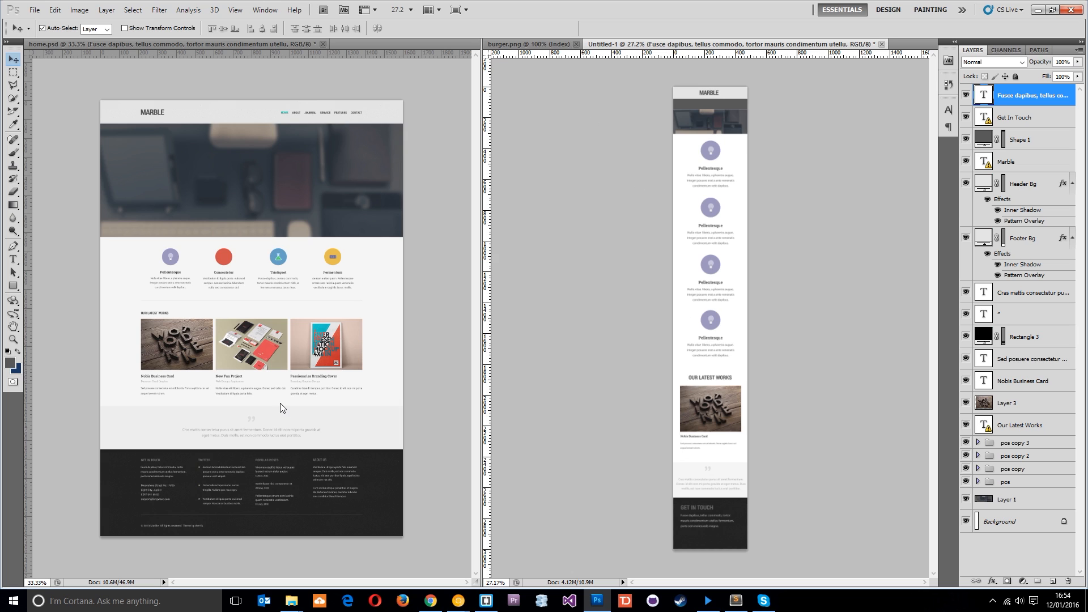
pyautogui.moveTo(658, 323)
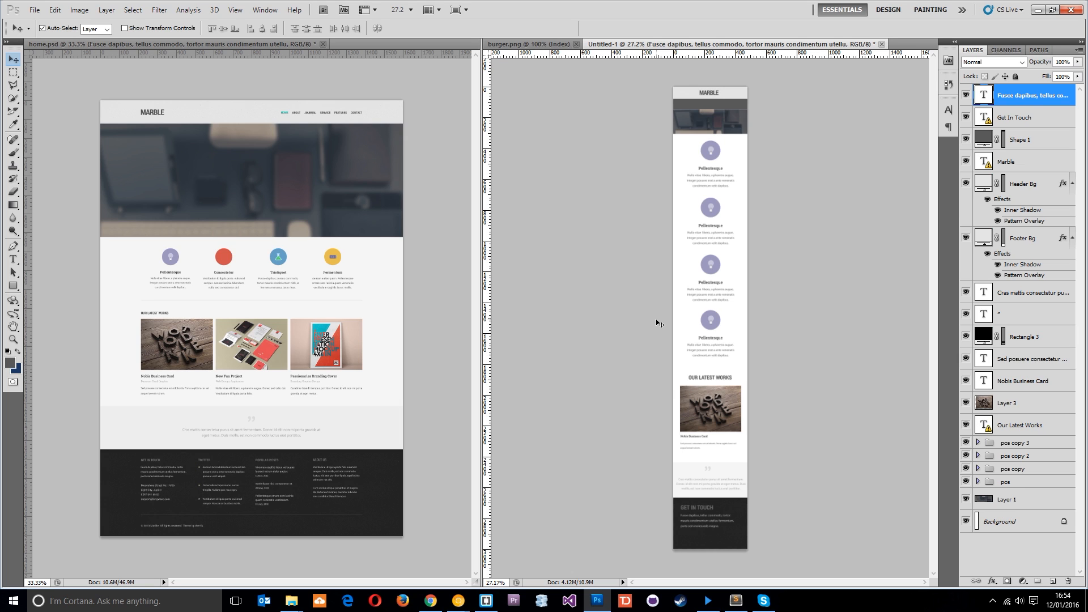
pyautogui.moveTo(636, 293)
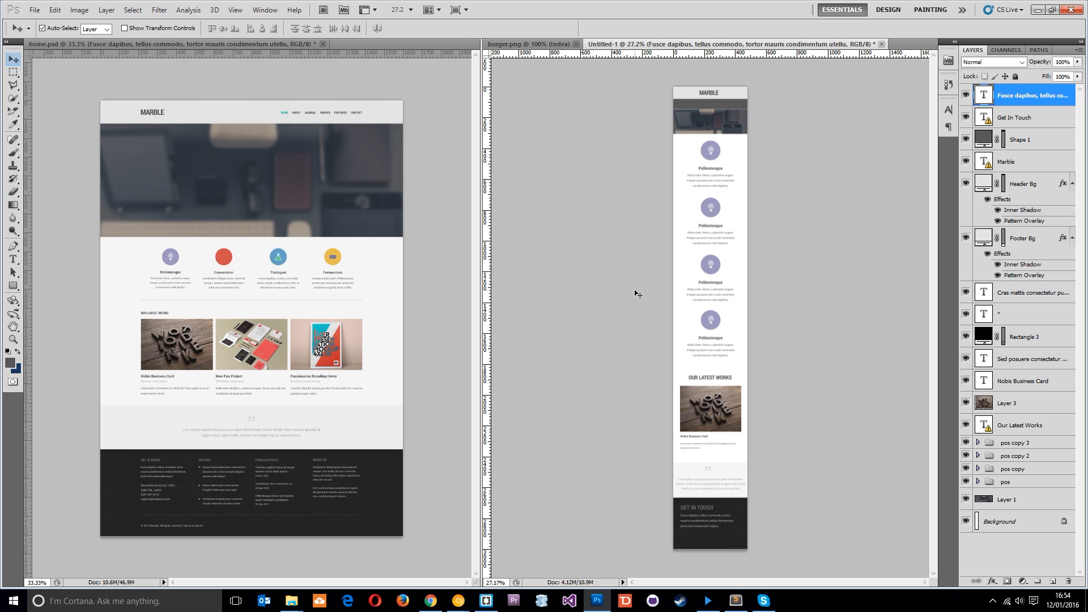
pyautogui.moveTo(186, 273)
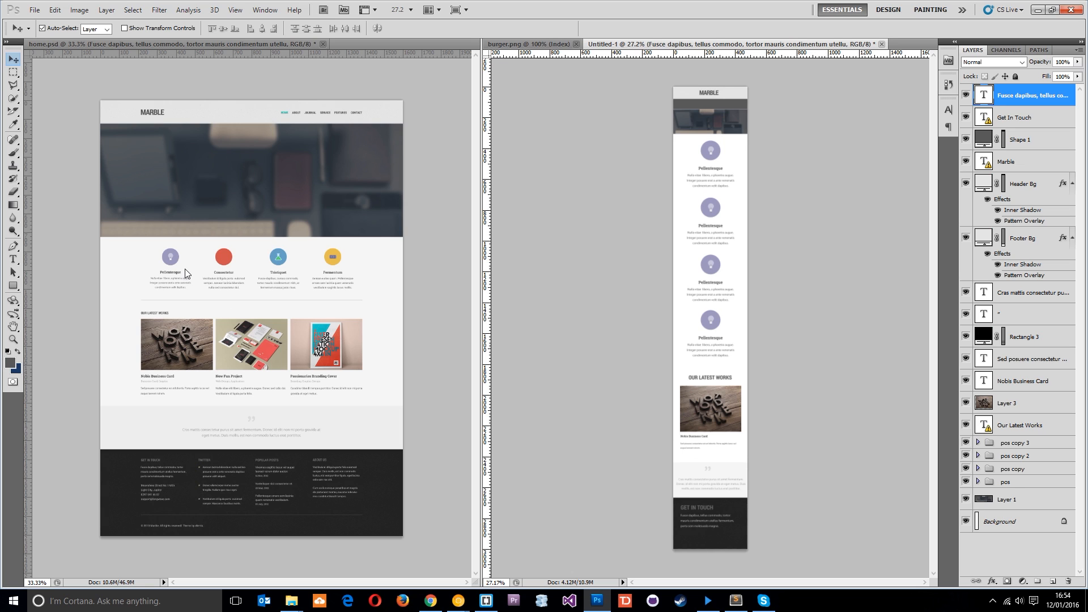
pyautogui.moveTo(732, 231)
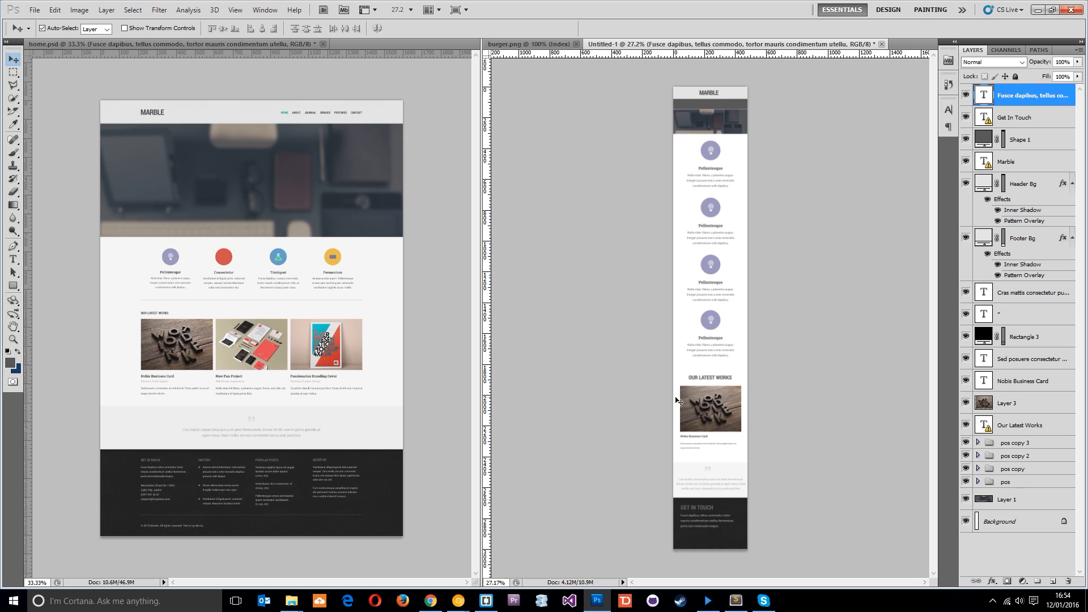
pyautogui.moveTo(347, 428)
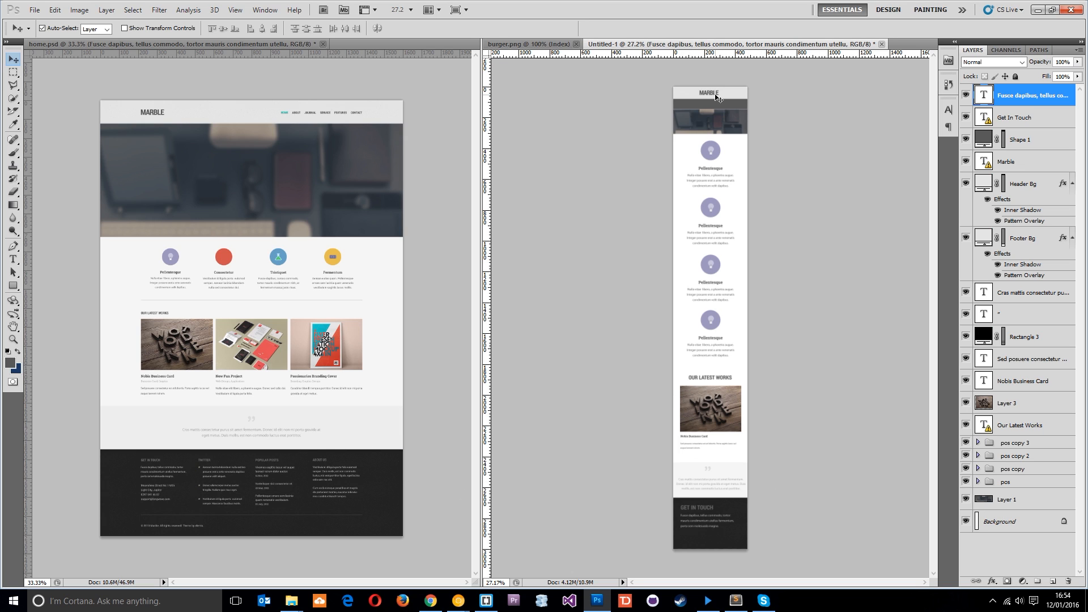
pyautogui.moveTo(726, 125)
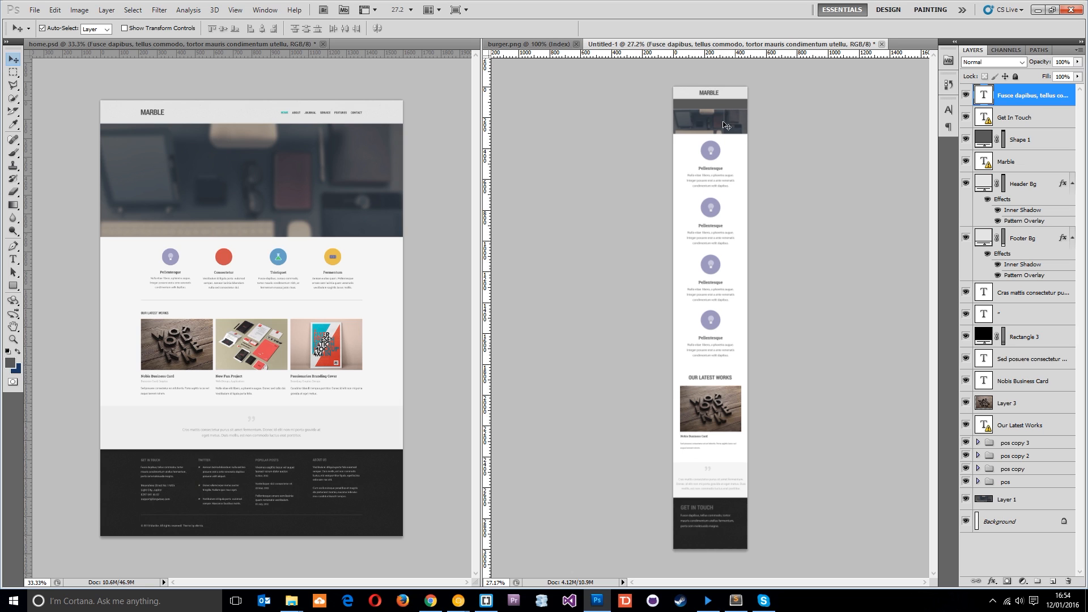
pyautogui.moveTo(410, 406)
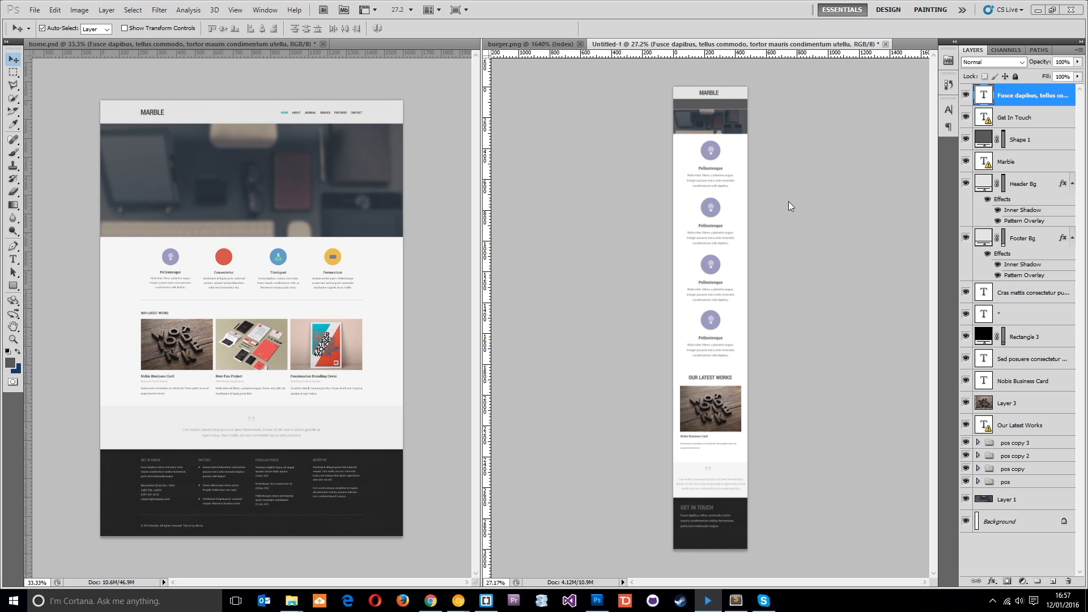
pyautogui.moveTo(815, 164)
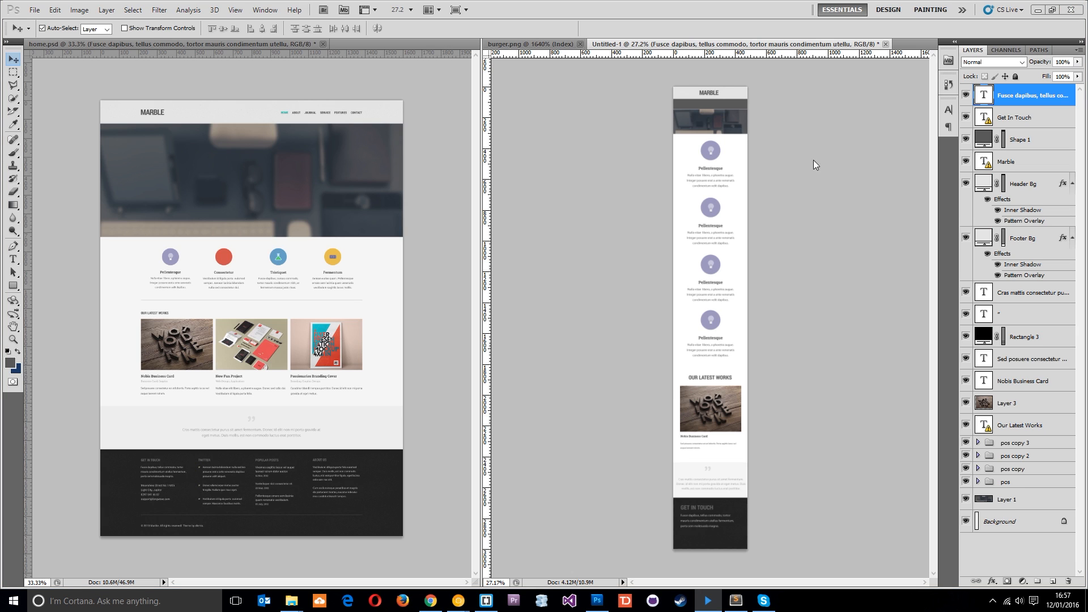
pyautogui.moveTo(742, 109)
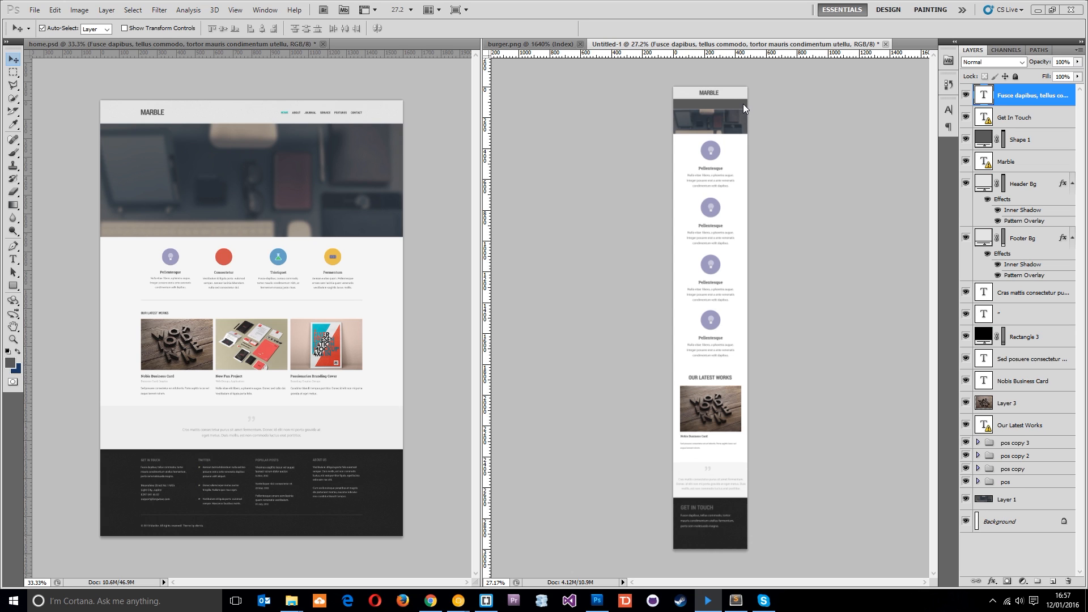
# Use File > Place to bring the burger image from the images folder into the mockup
pyautogui.click(33, 9)
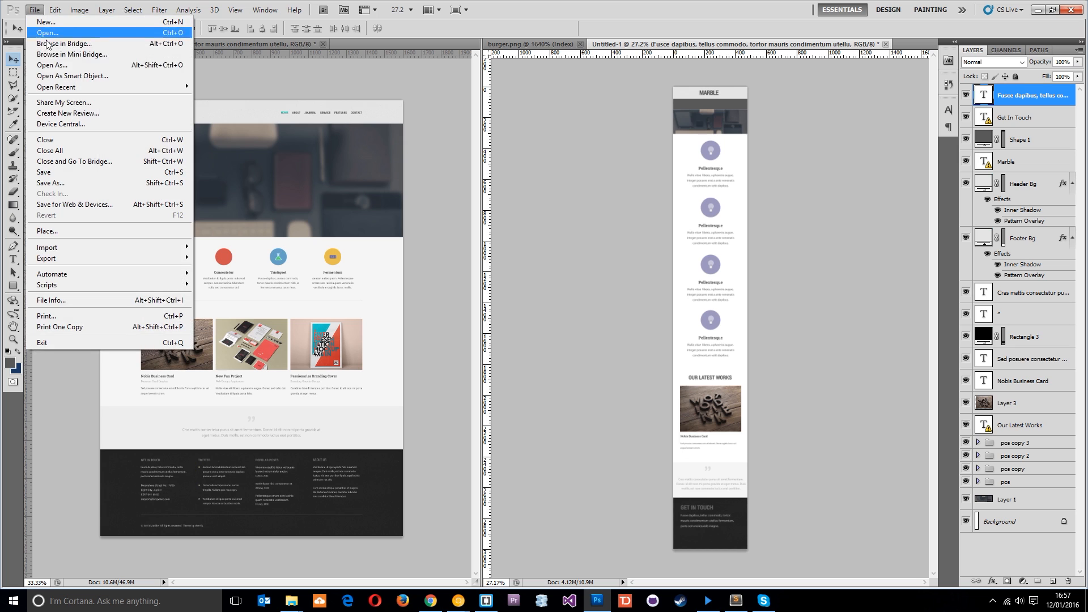
pyautogui.moveTo(69, 231)
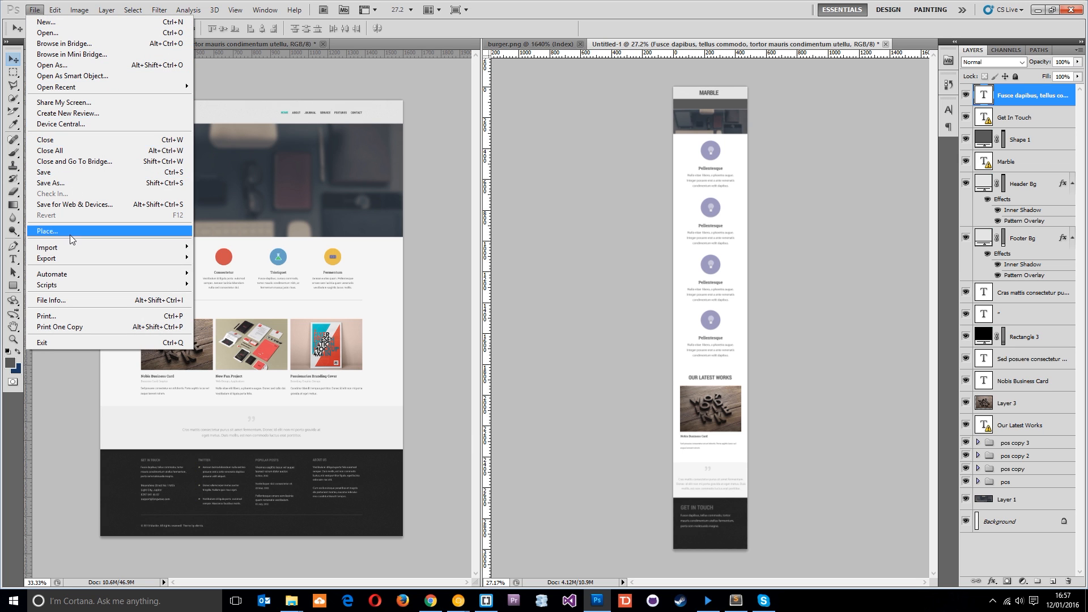
pyautogui.click(47, 230)
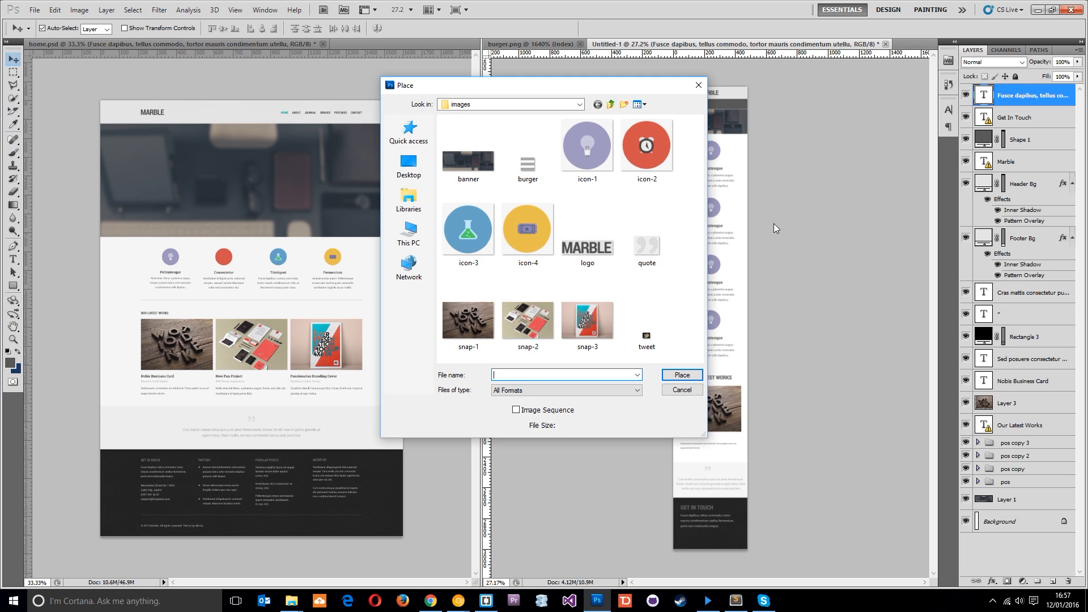
pyautogui.click(682, 375)
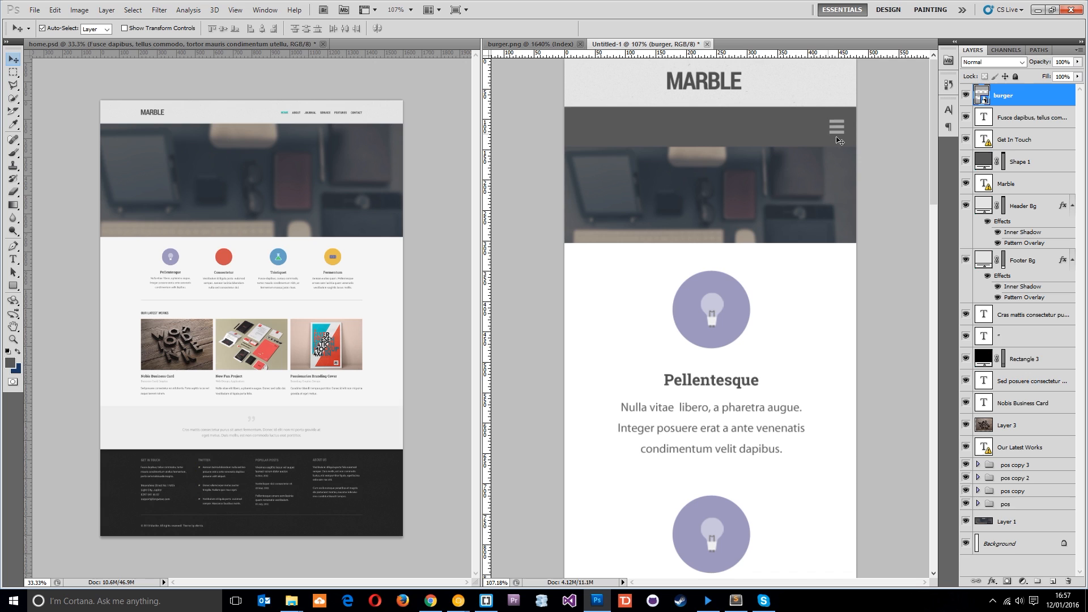
pyautogui.moveTo(19, 295)
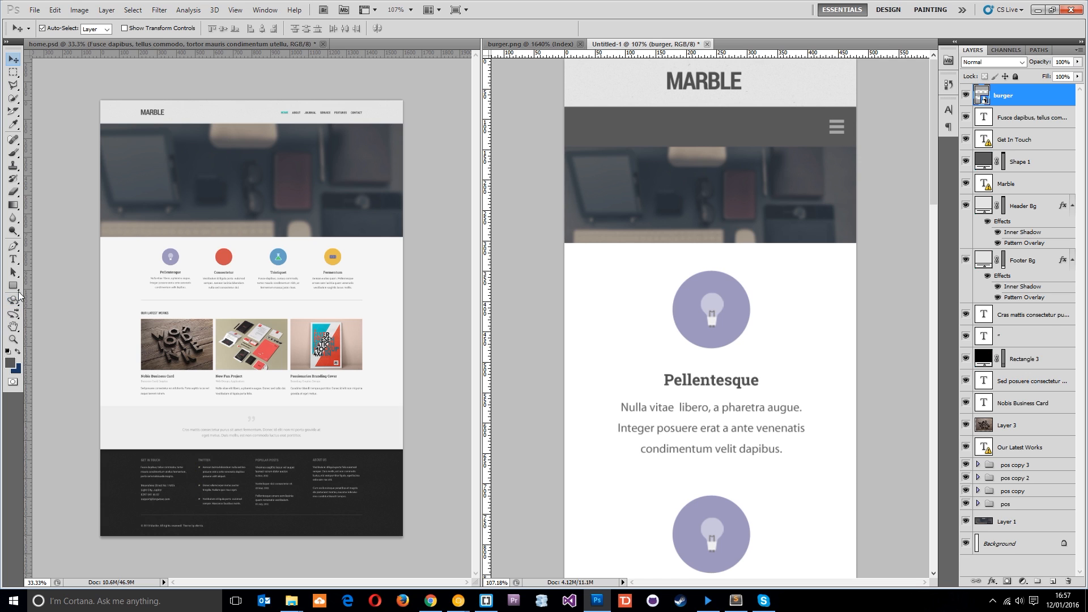
# Pick grey #585858, then open the burger smart object's contents for editing and accept the notice
pyautogui.click(13, 285)
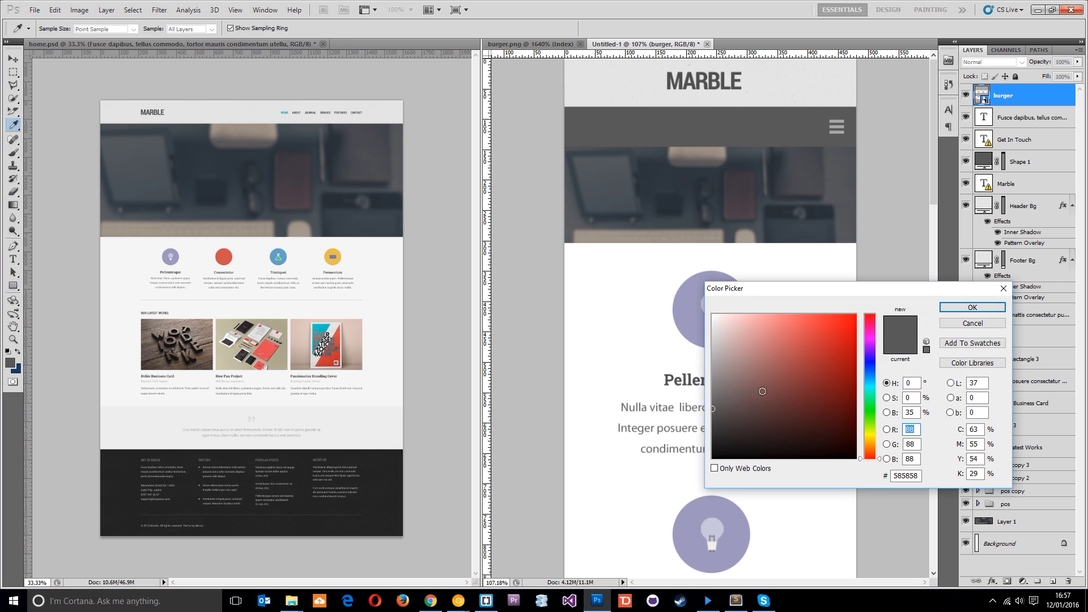
pyautogui.click(972, 307)
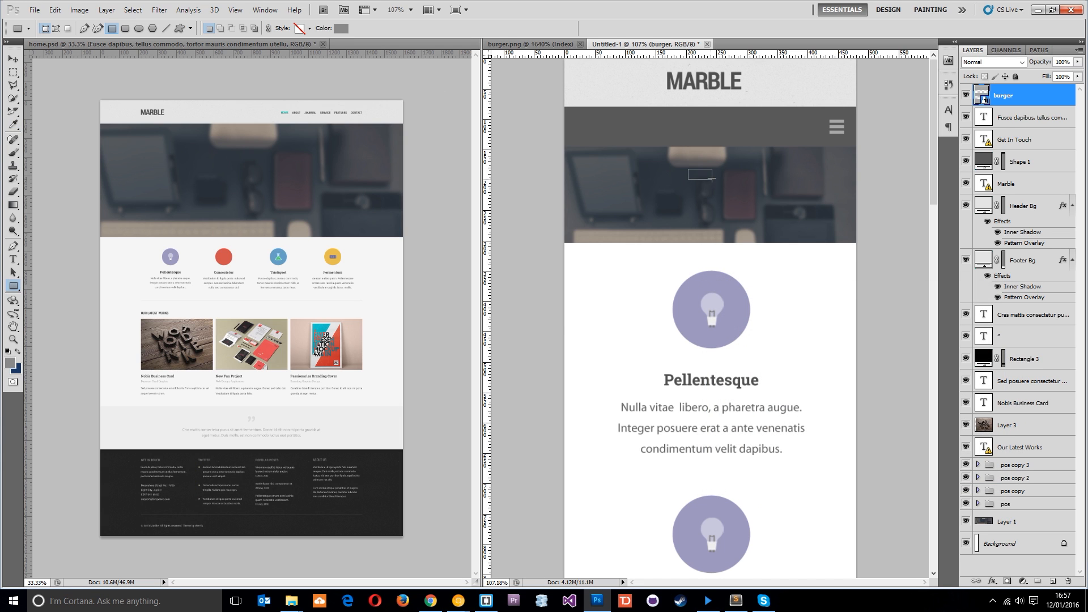
pyautogui.moveTo(685, 168); pyautogui.dragTo(715, 178)
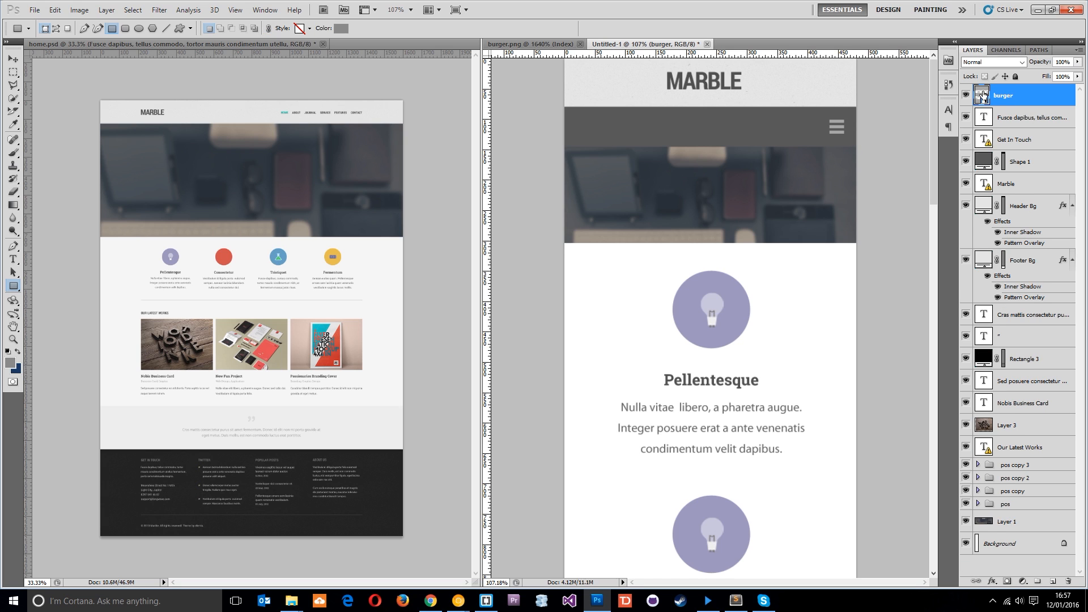
pyautogui.doubleClick(983, 95)
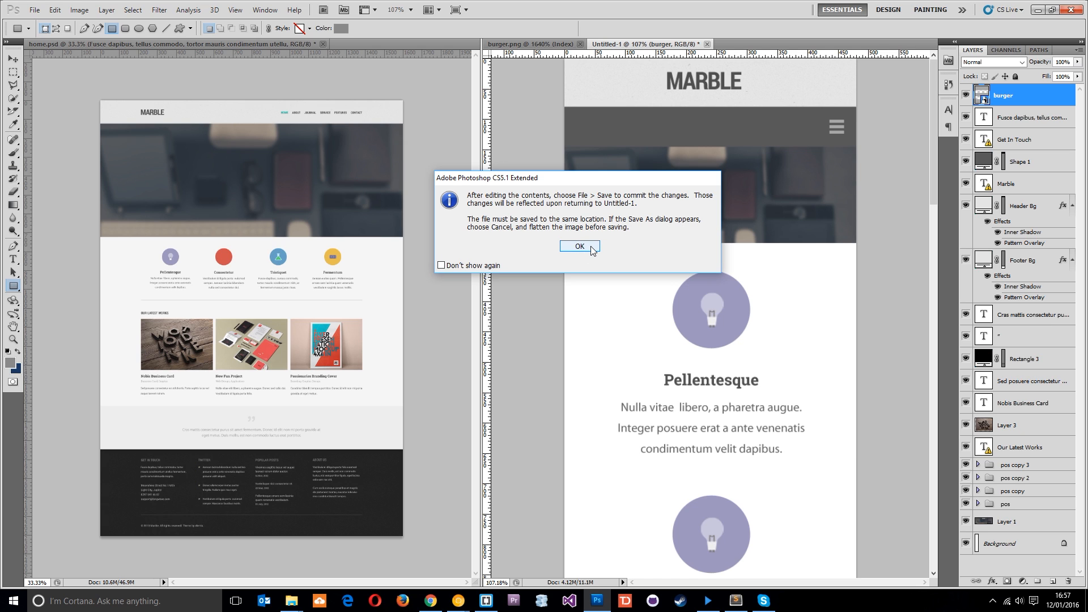
pyautogui.click(578, 246)
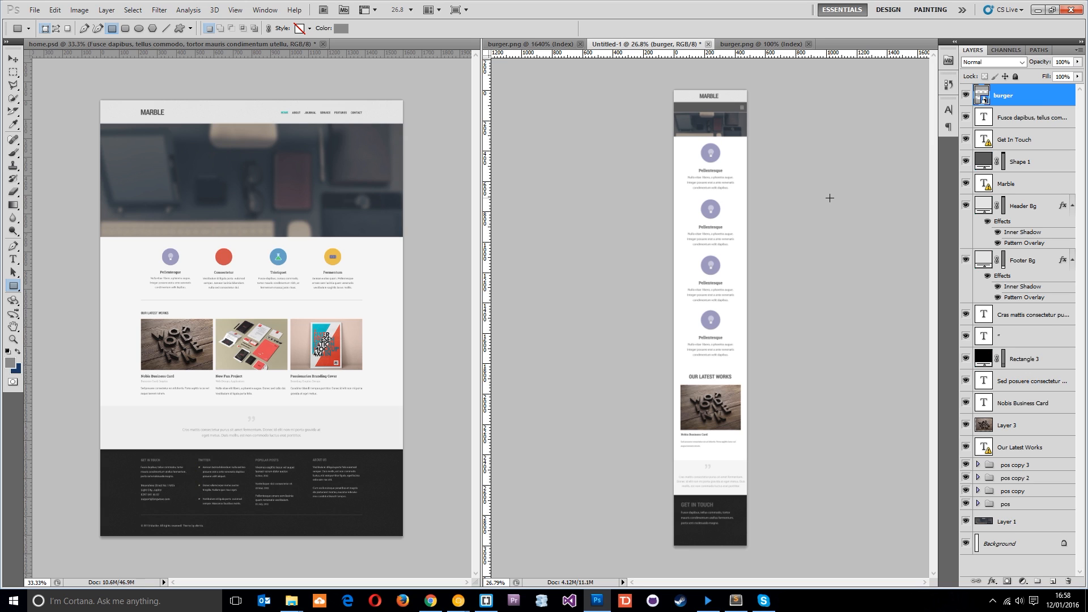
pyautogui.moveTo(679, 185)
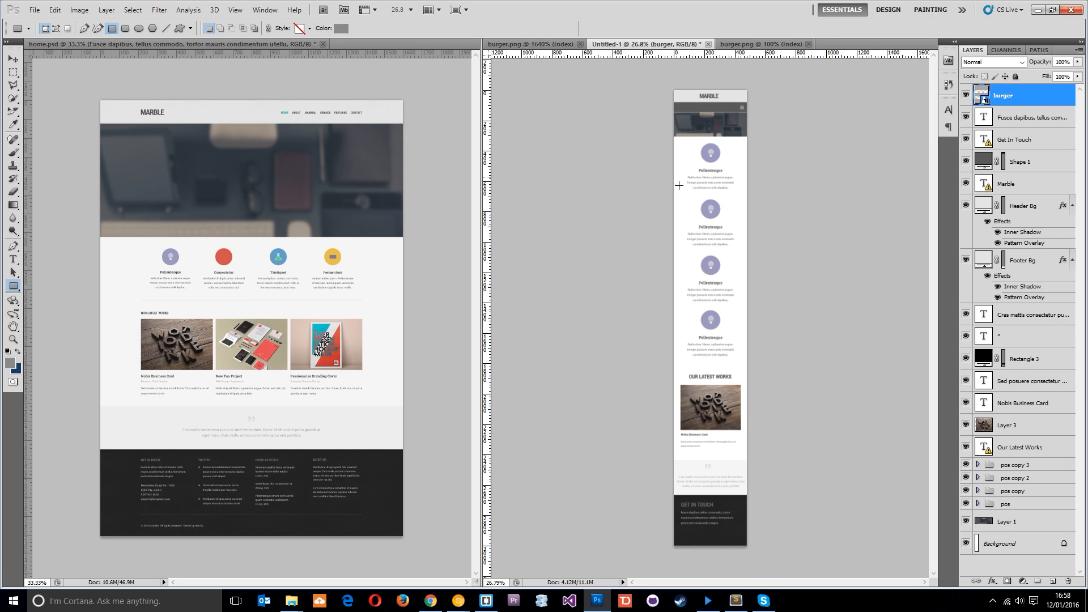